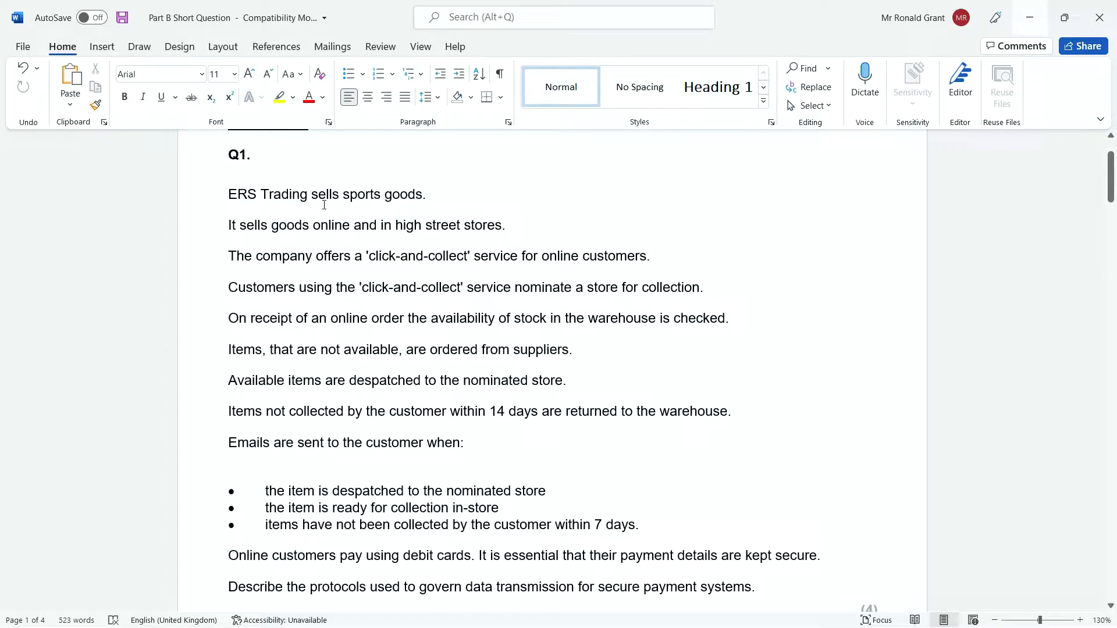
pyautogui.moveTo(287, 228)
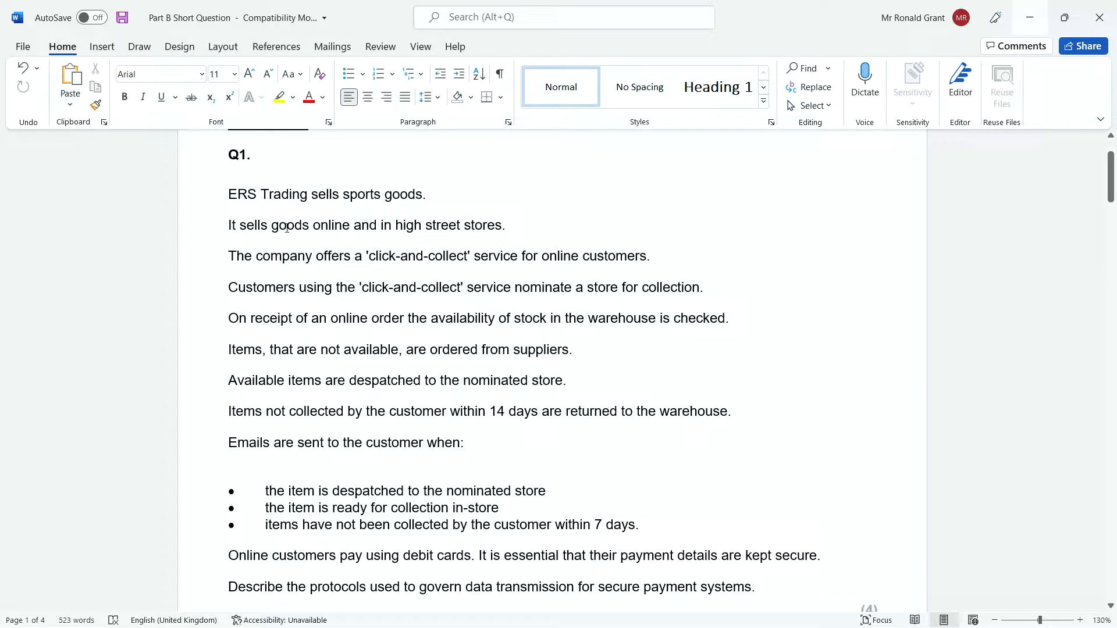
pyautogui.moveTo(410, 250)
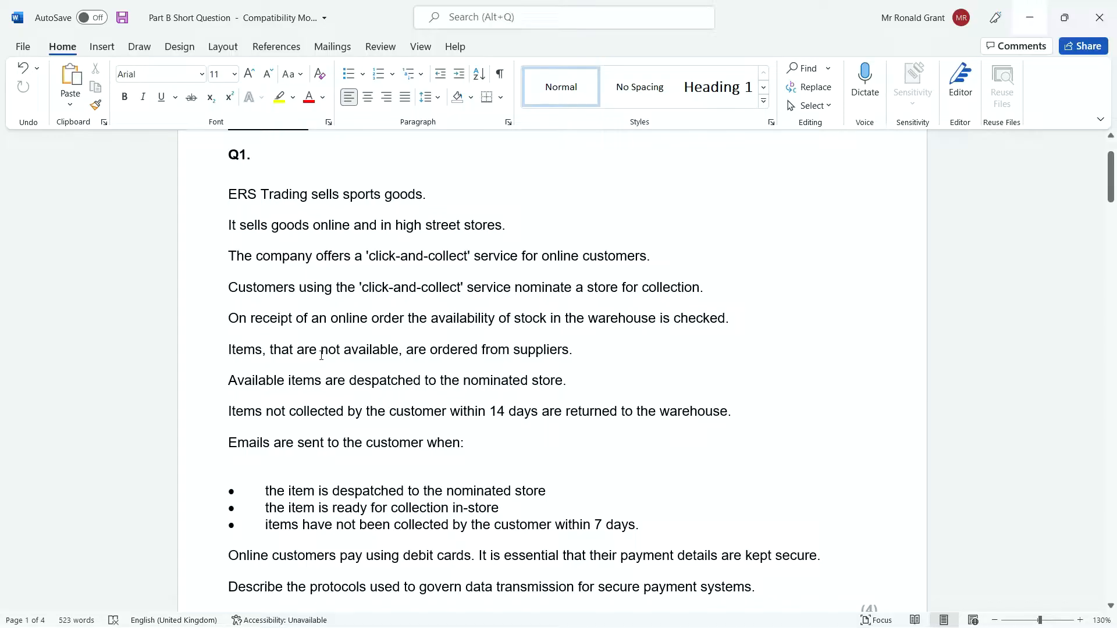
pyautogui.moveTo(346, 365)
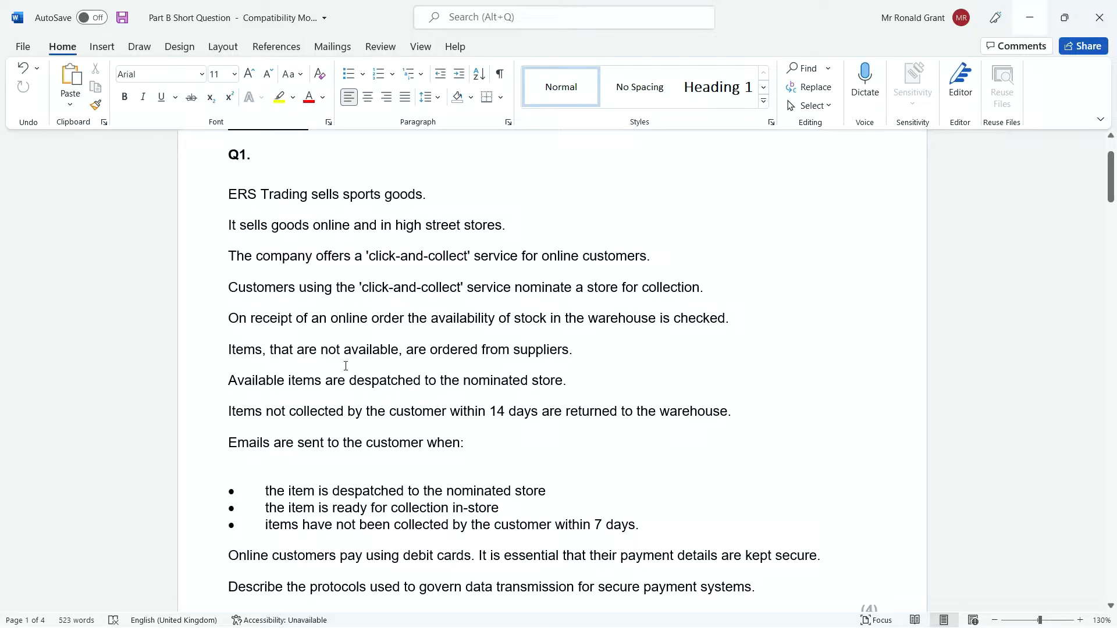
# - Select the word 'protocols' in the question and make it bold
pyautogui.scroll(-3)
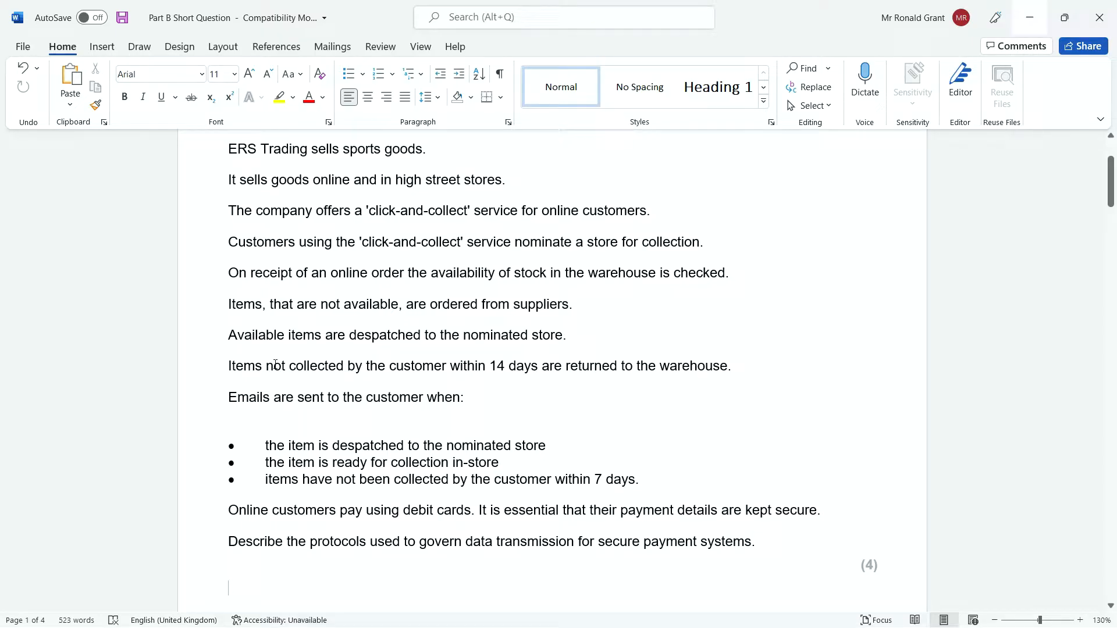
pyautogui.moveTo(524, 371)
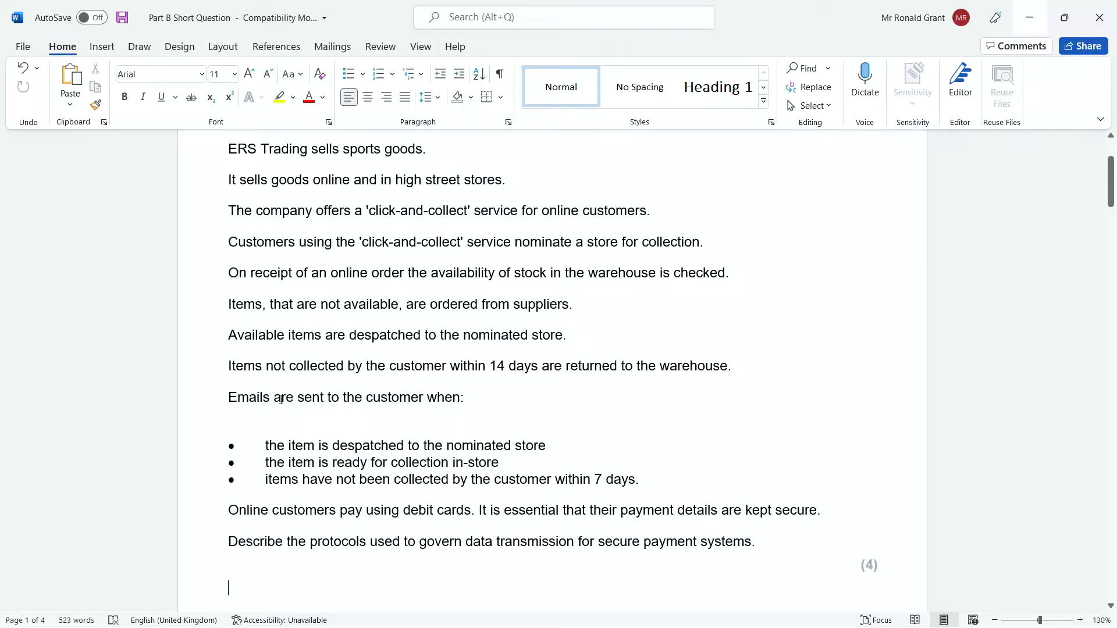
pyautogui.moveTo(440, 400)
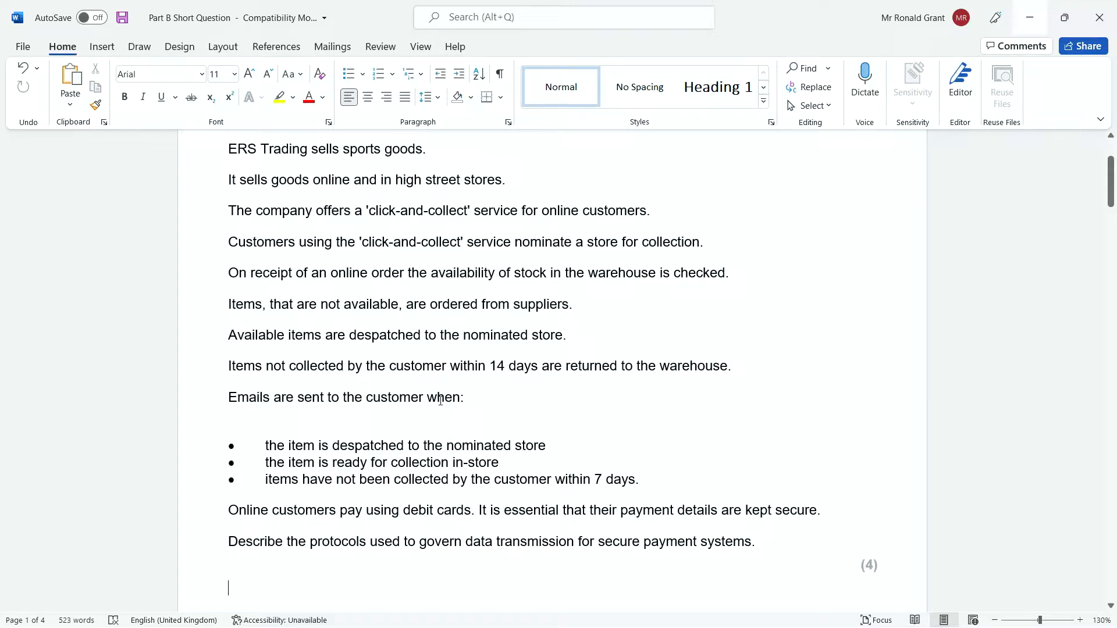
pyautogui.scroll(-3)
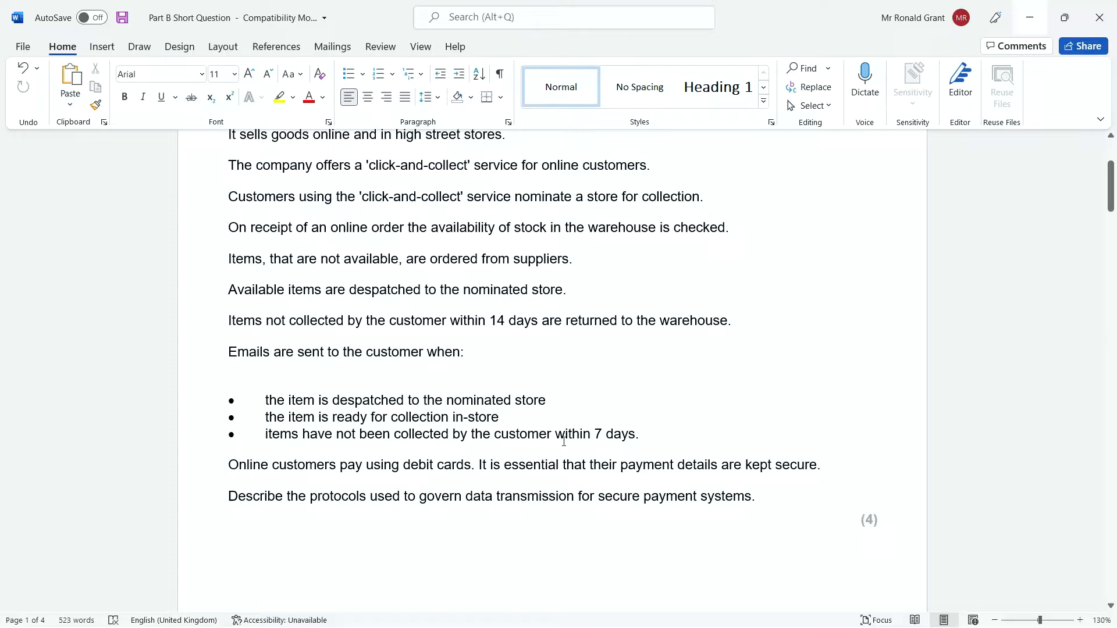
pyautogui.click(228, 542)
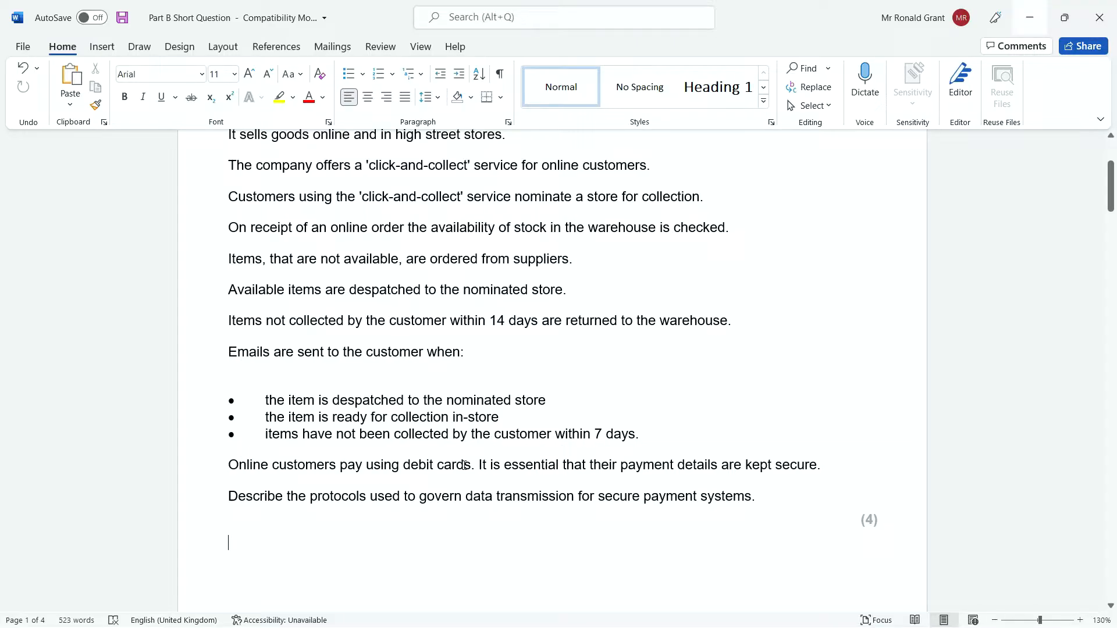
pyautogui.moveTo(707, 475)
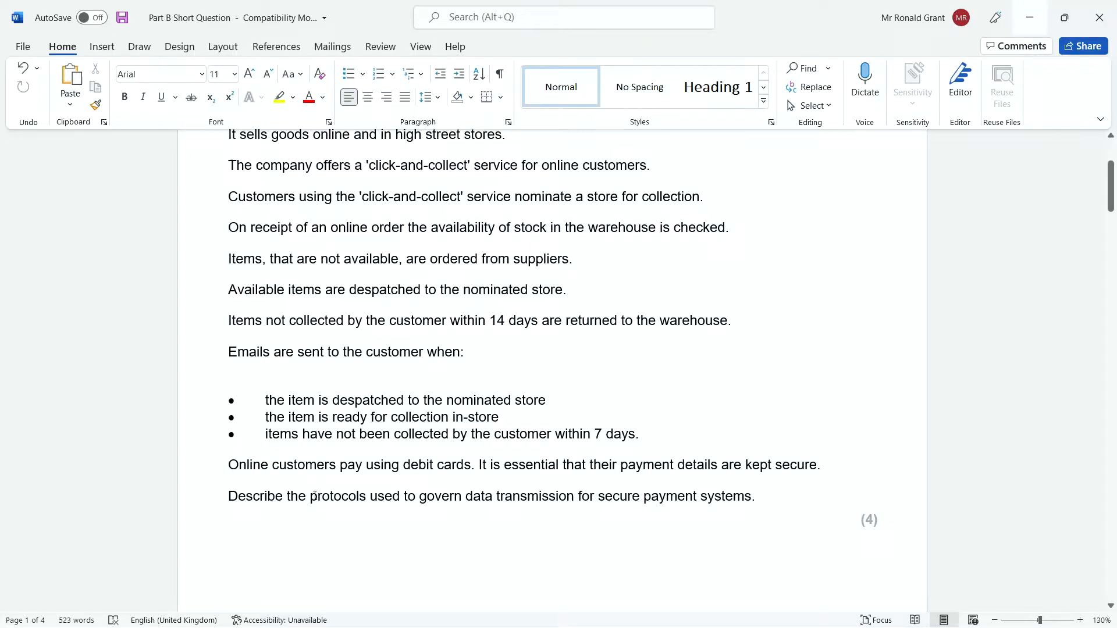
pyautogui.doubleClick(341, 495)
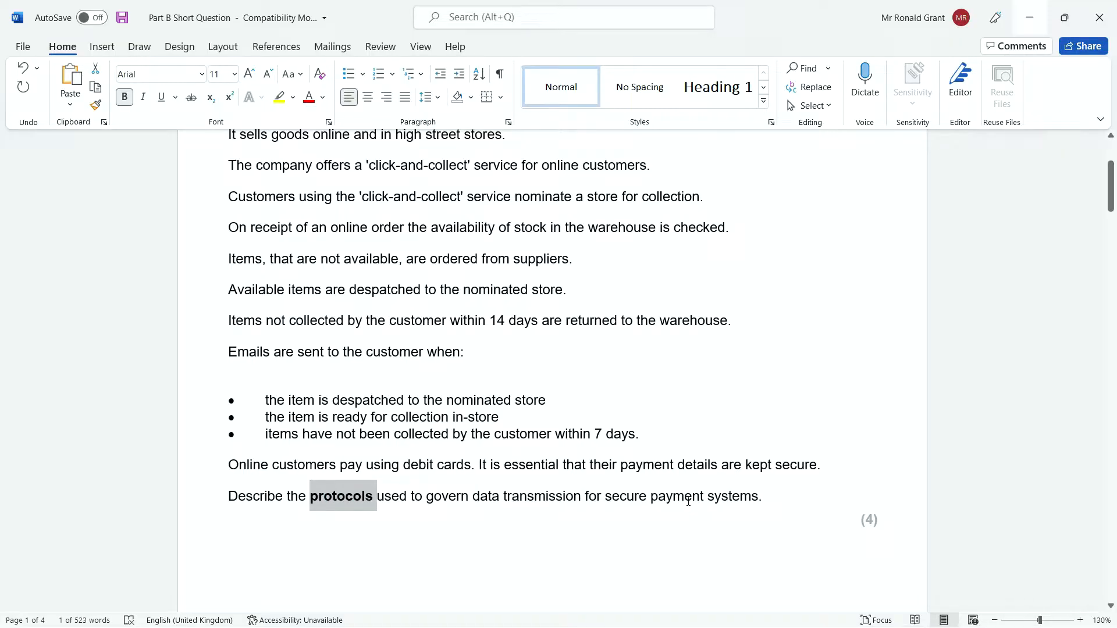
pyautogui.moveTo(680, 531)
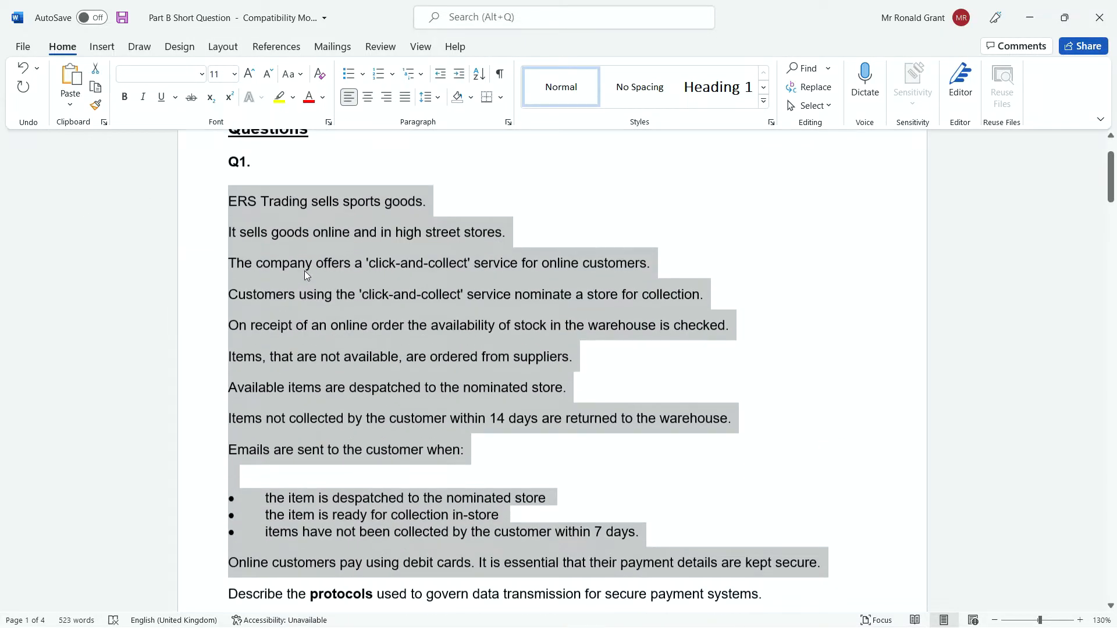
# - Highlight the Q1 scenario and question sentence while reading it
pyautogui.scroll(-3)
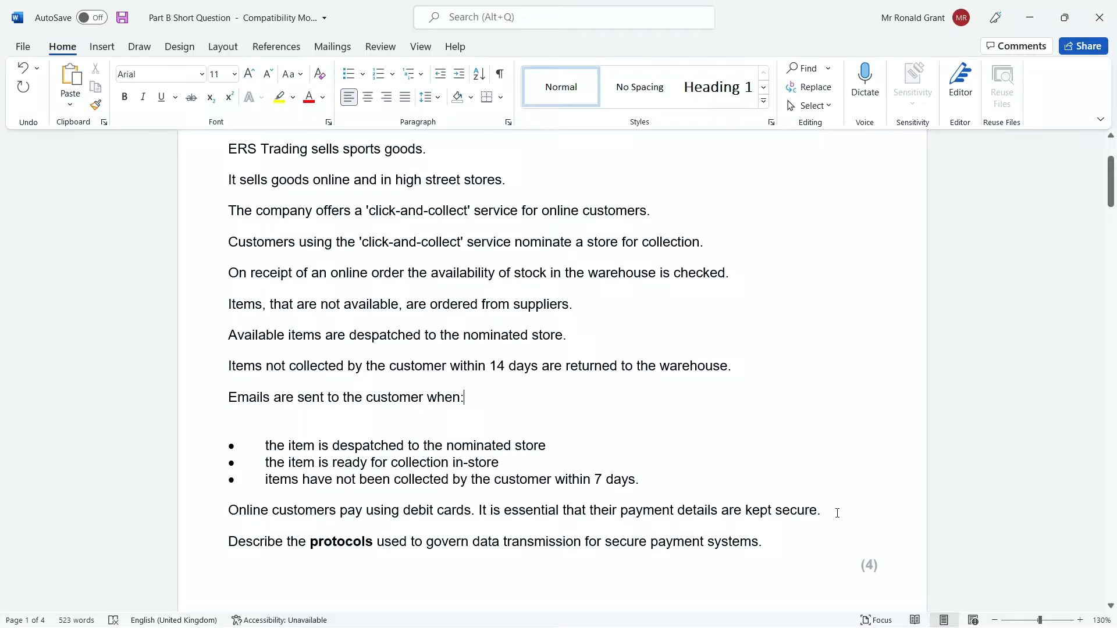
pyautogui.moveTo(228, 147); pyautogui.dragTo(820, 517)
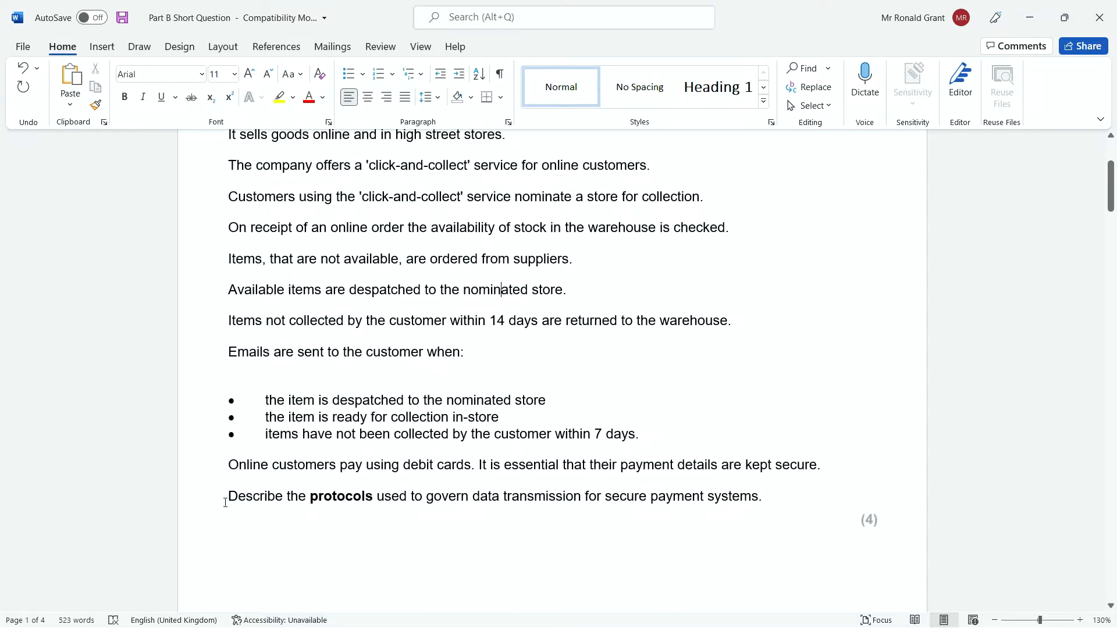
pyautogui.moveTo(228, 495); pyautogui.dragTo(583, 496)
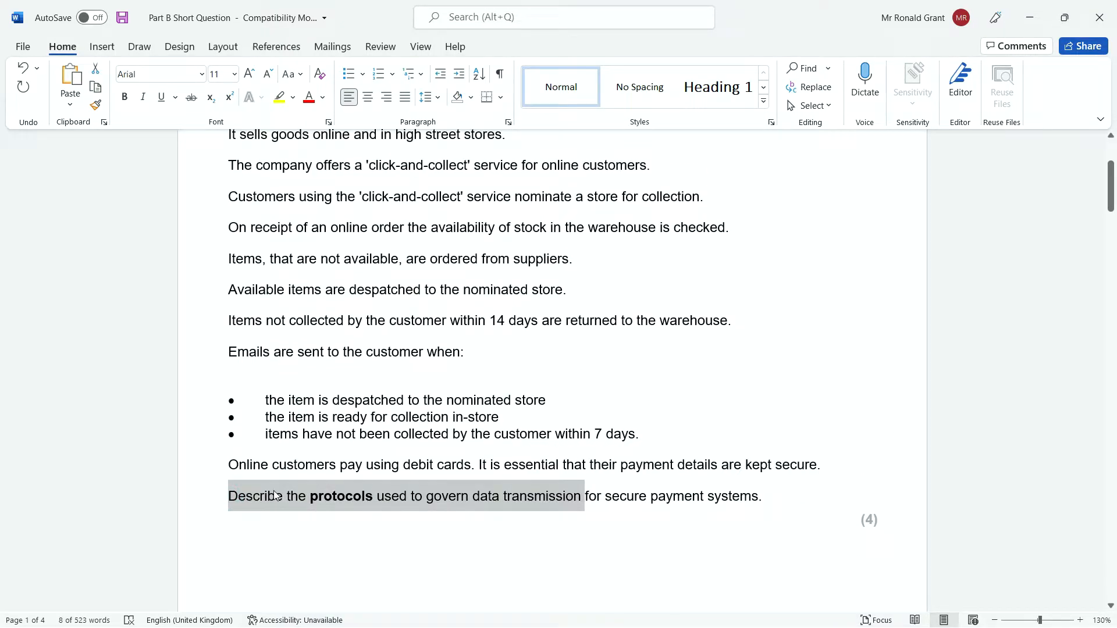
pyautogui.moveTo(579, 515)
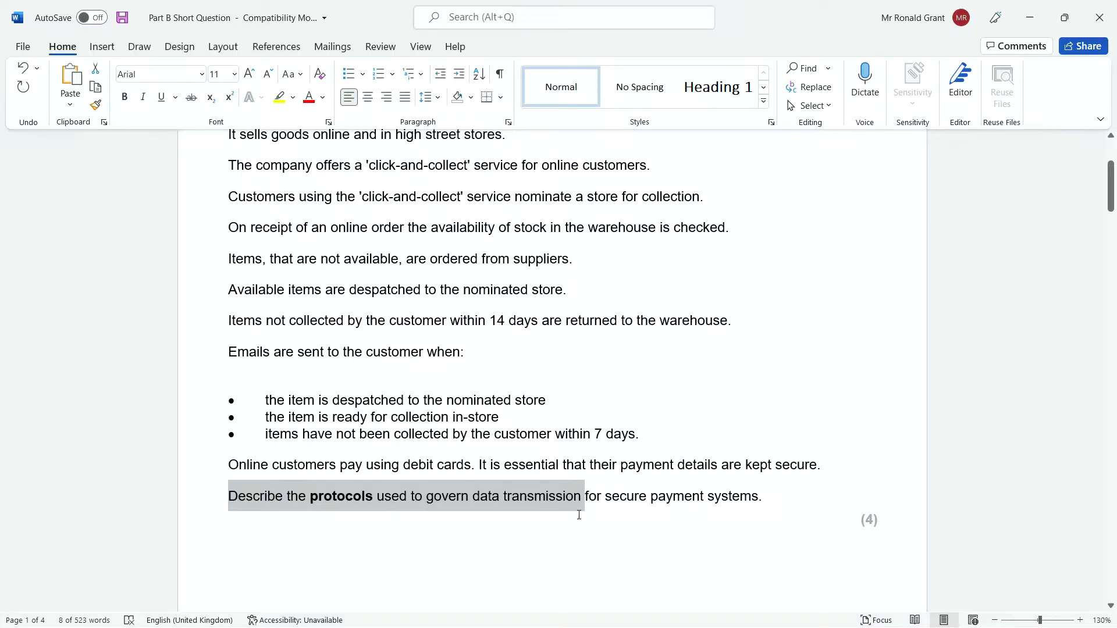
pyautogui.moveTo(292, 504)
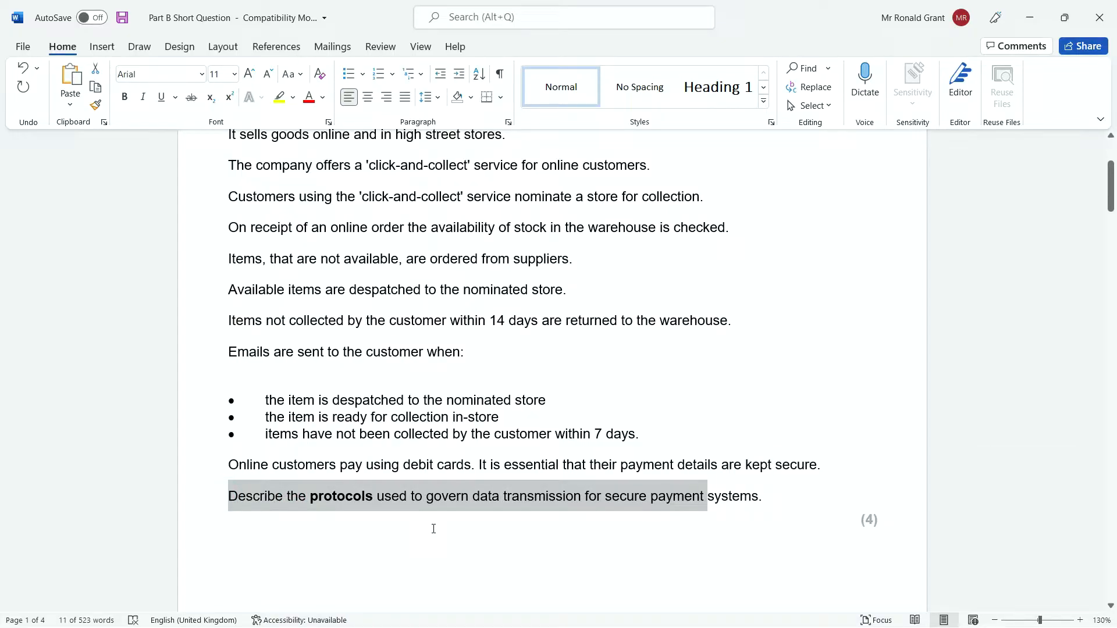
# - Add answer lines 'HTTPS -' and 'SSL/TLS -' beneath the question
pyautogui.write('H')
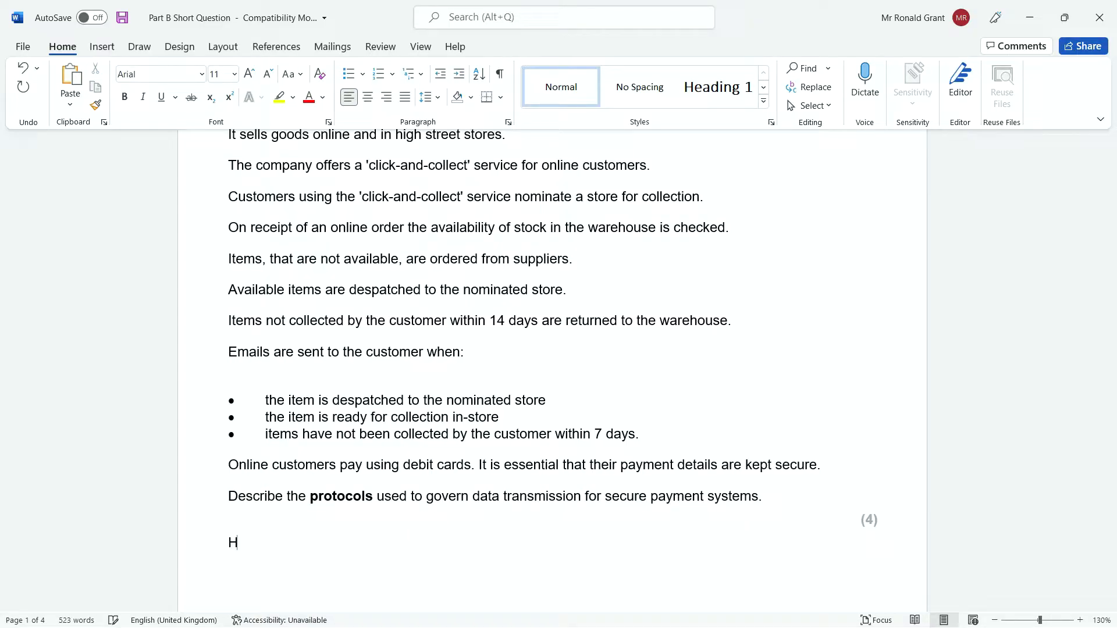
pyautogui.write('TTPS')
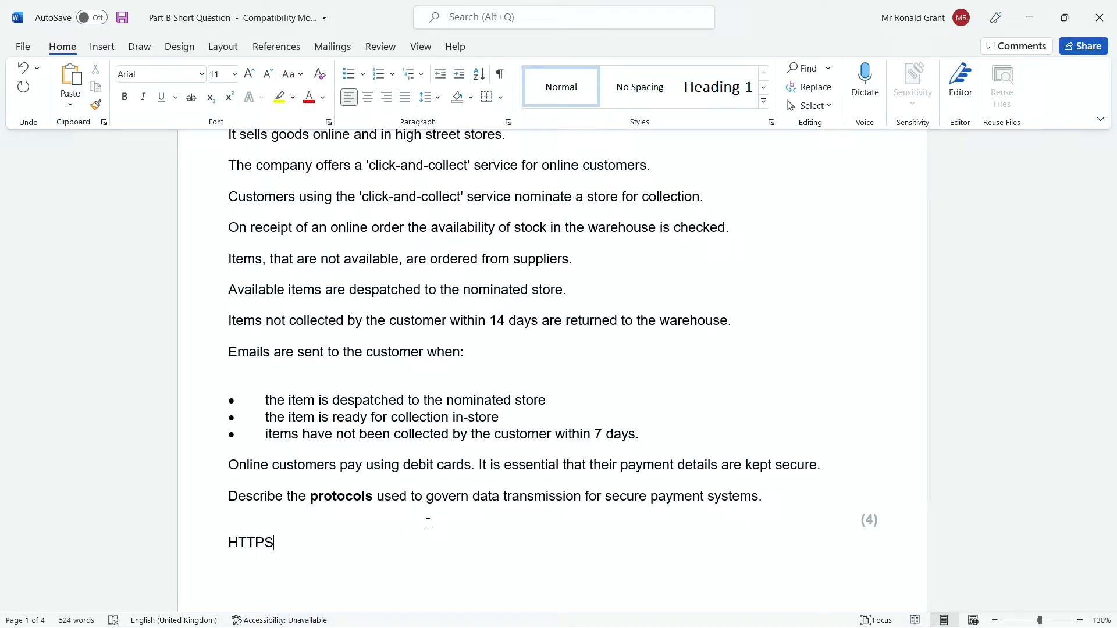
pyautogui.press('Enter')
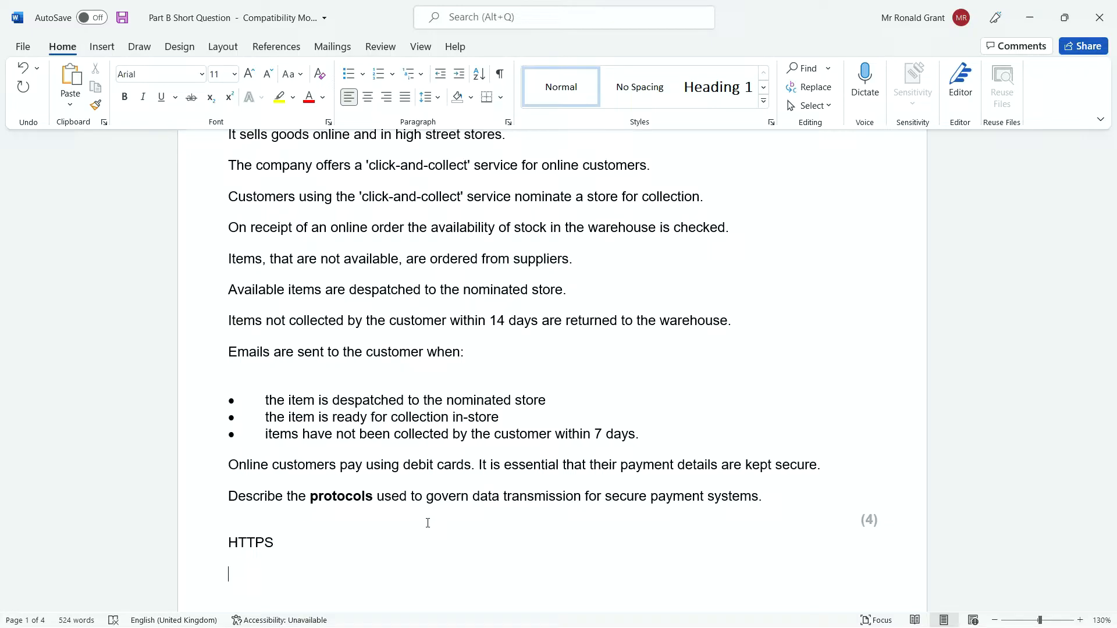
pyautogui.write('SSL/TLS -')
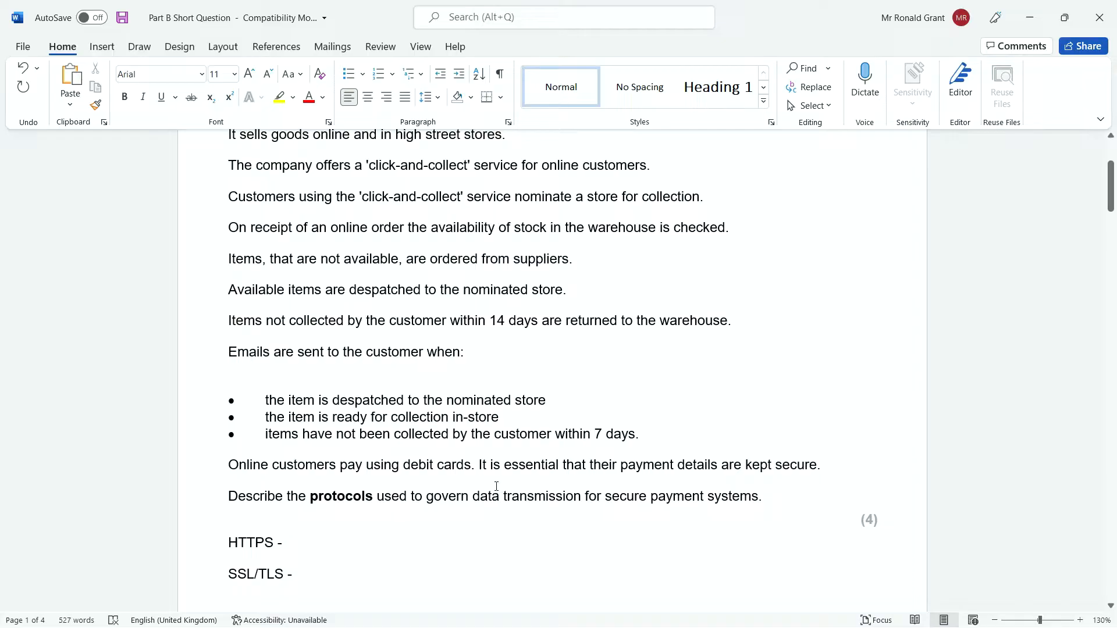
# - Place the insertion point after 'HTTPS -' ready to define it
pyautogui.click(288, 542)
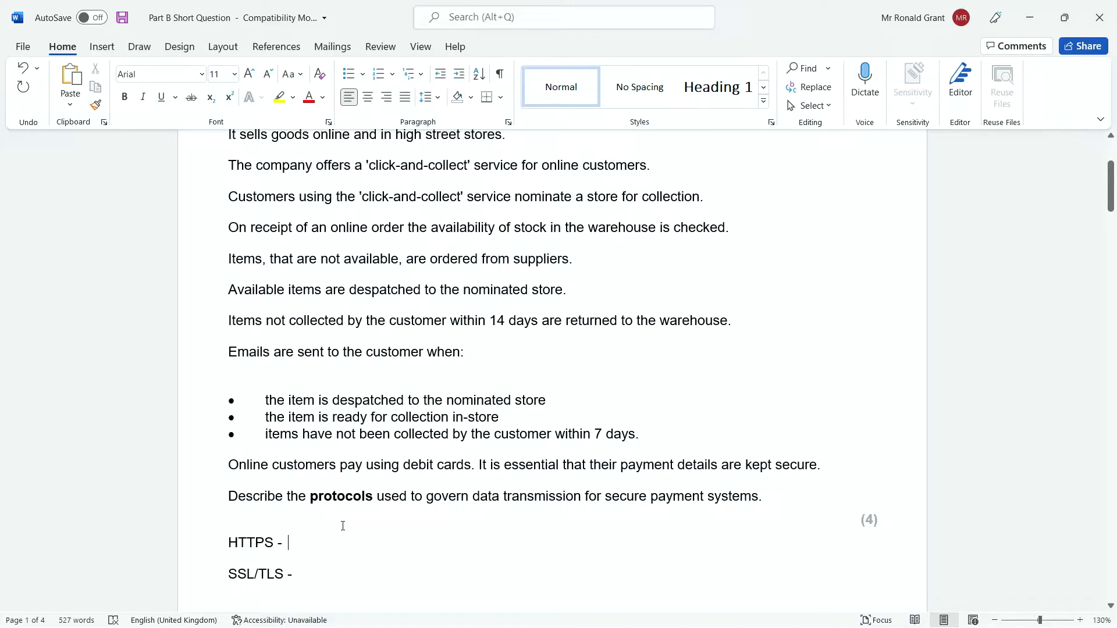
pyautogui.scroll(-3)
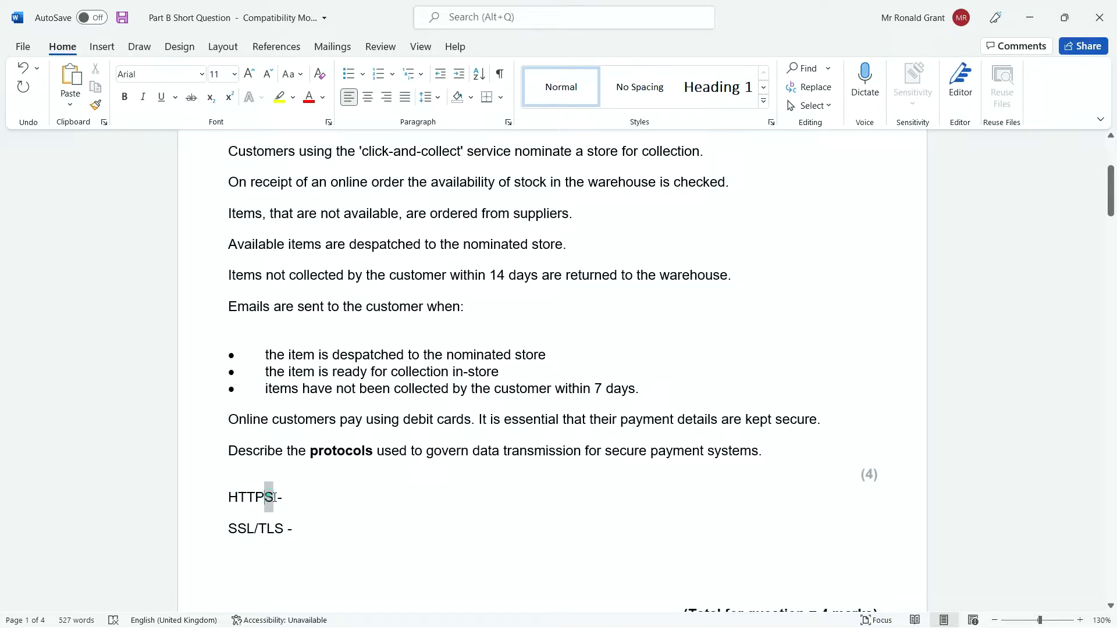
pyautogui.click(238, 527)
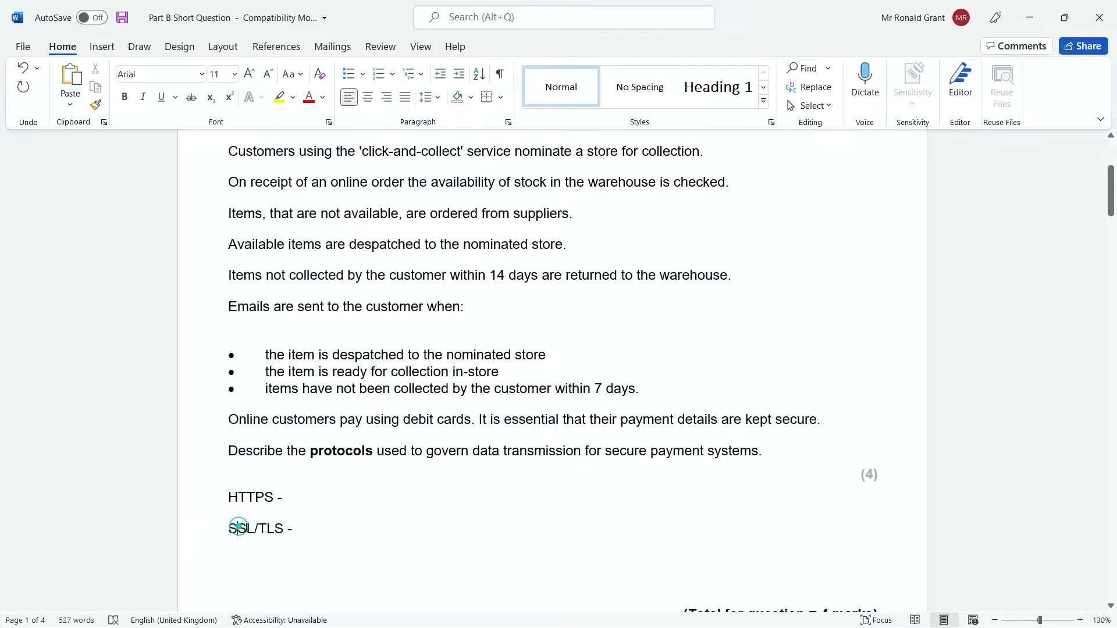
pyautogui.click(237, 528)
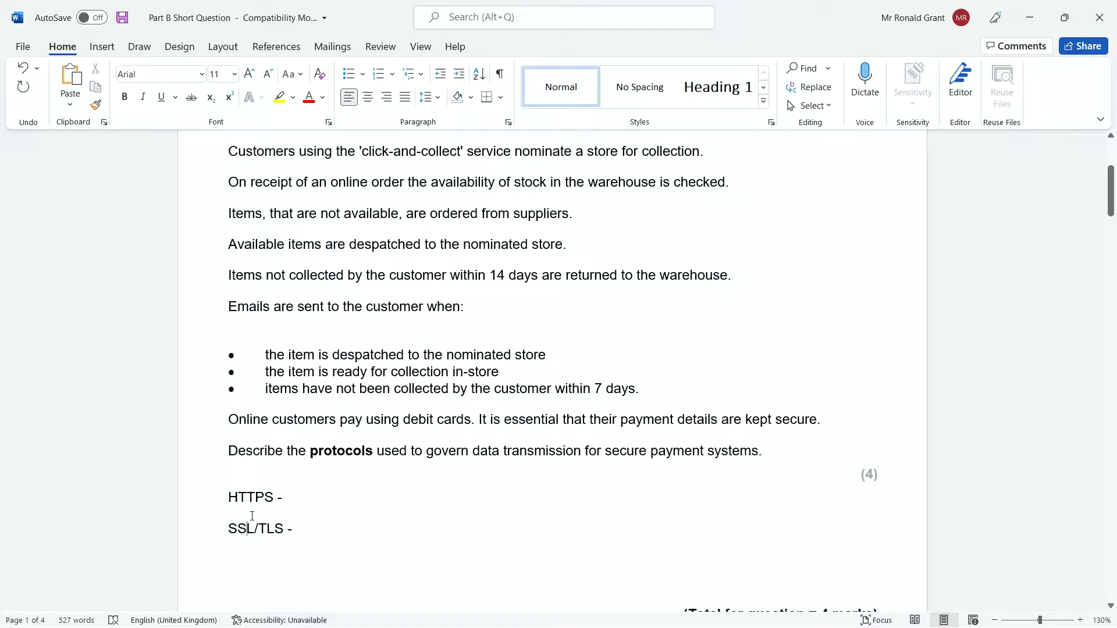
pyautogui.moveTo(275, 444)
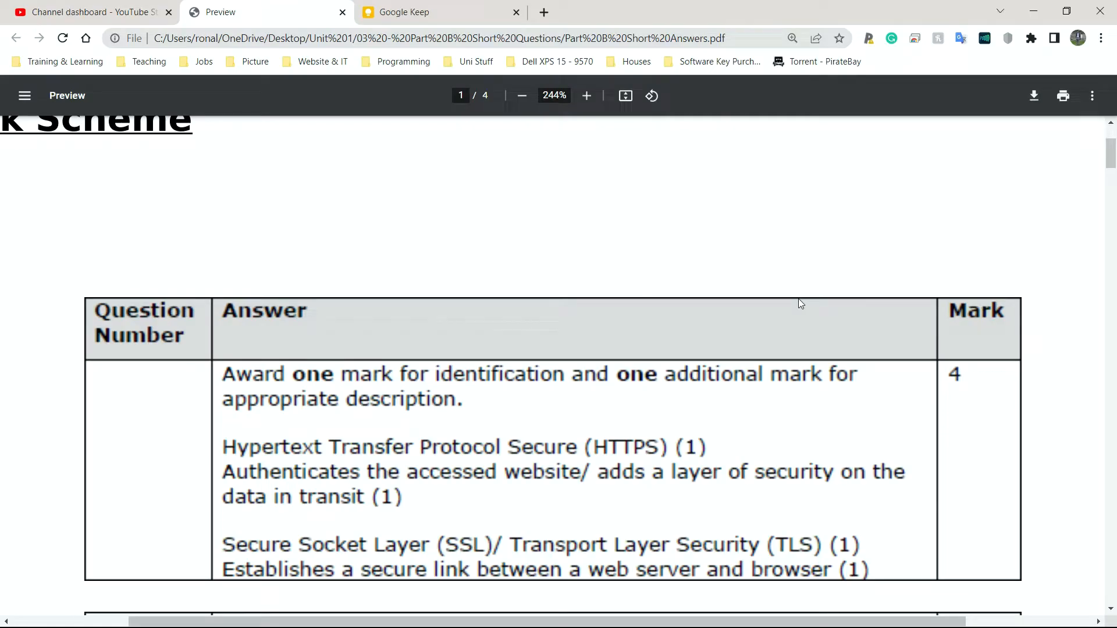
pyautogui.moveTo(258, 453)
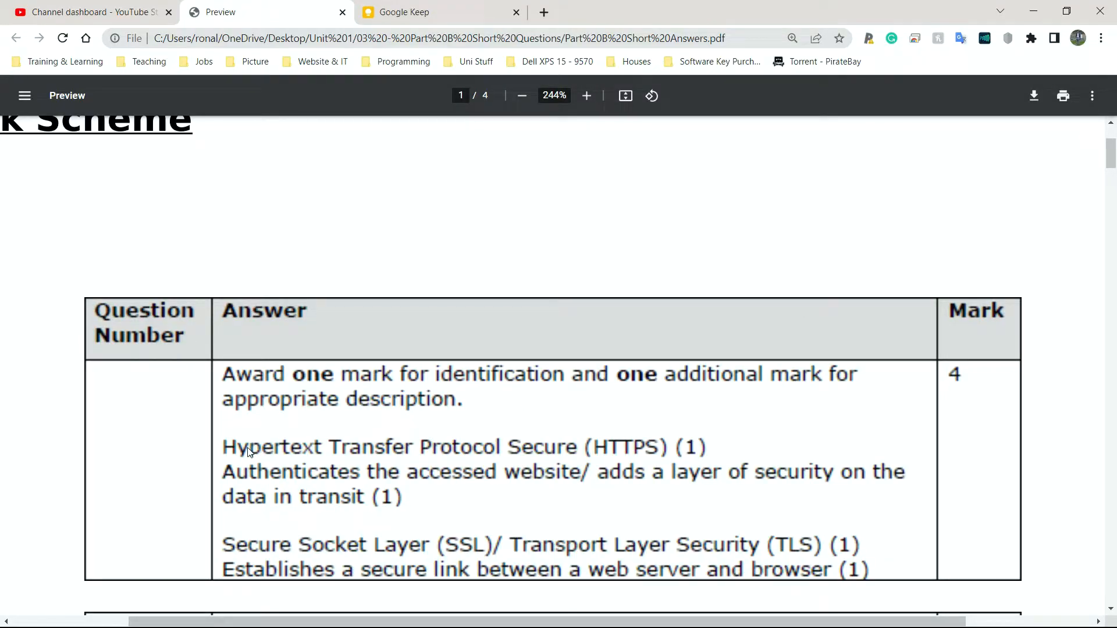
pyautogui.moveTo(228, 449)
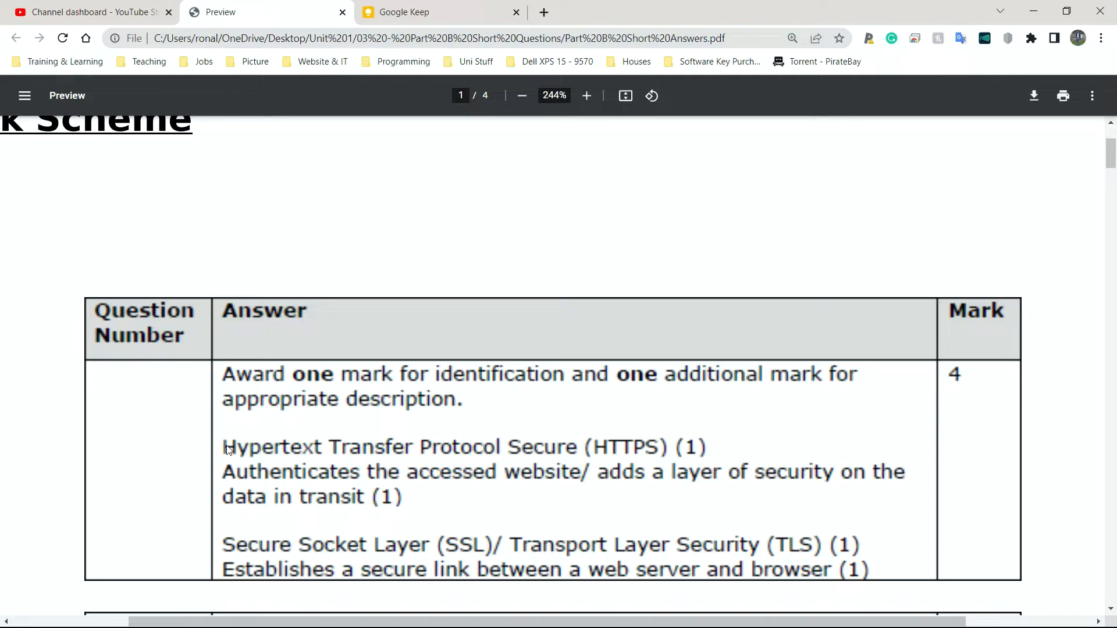
pyautogui.moveTo(275, 449)
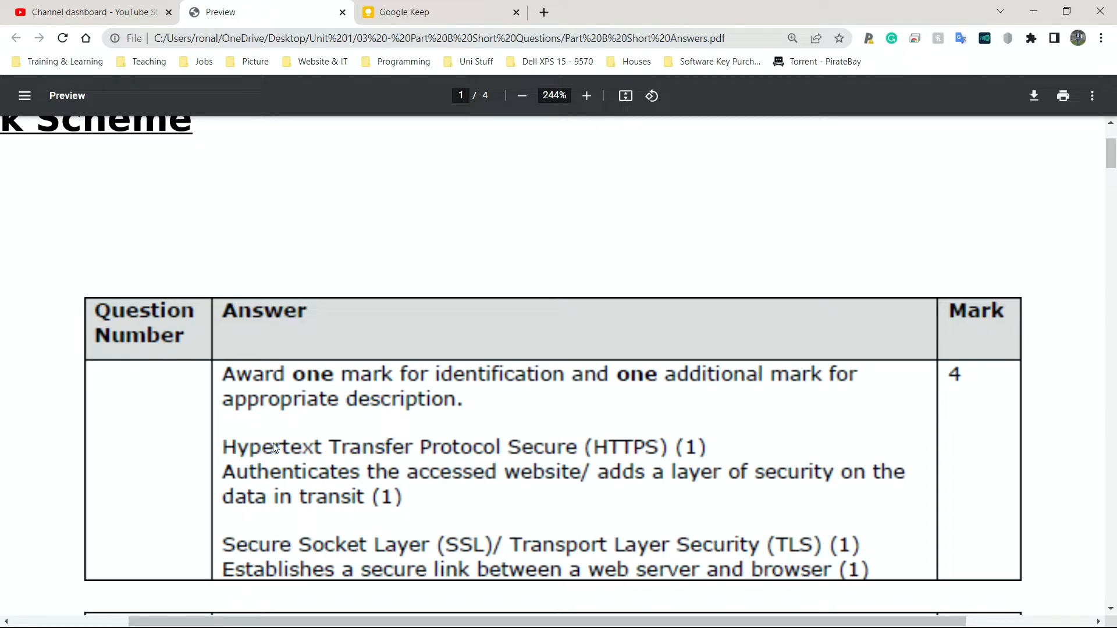
pyautogui.moveTo(247, 447)
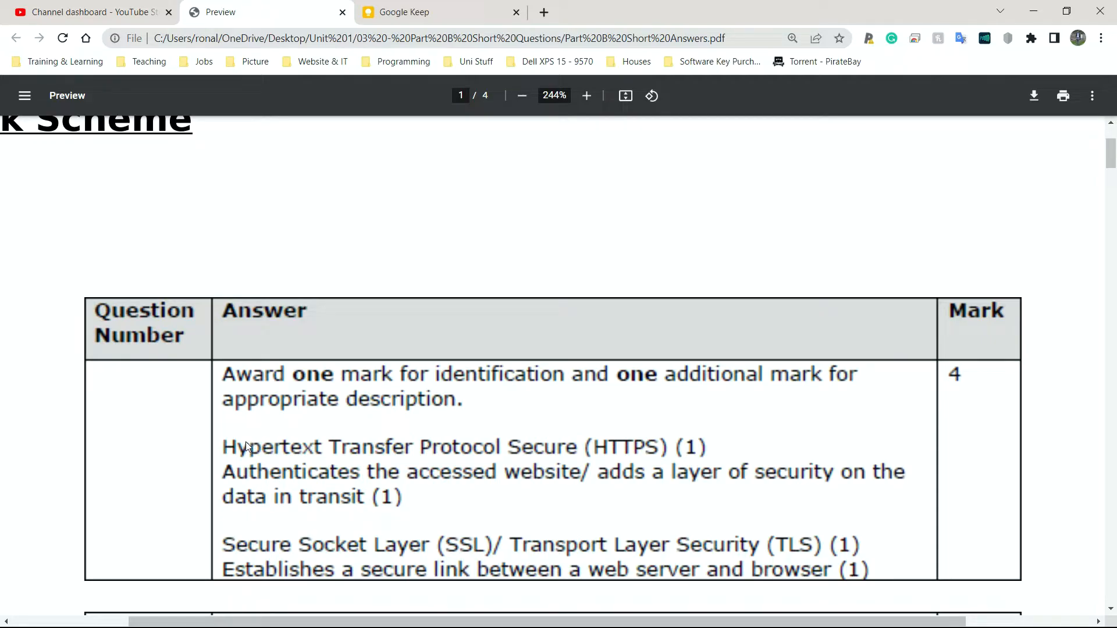
pyautogui.moveTo(403, 438)
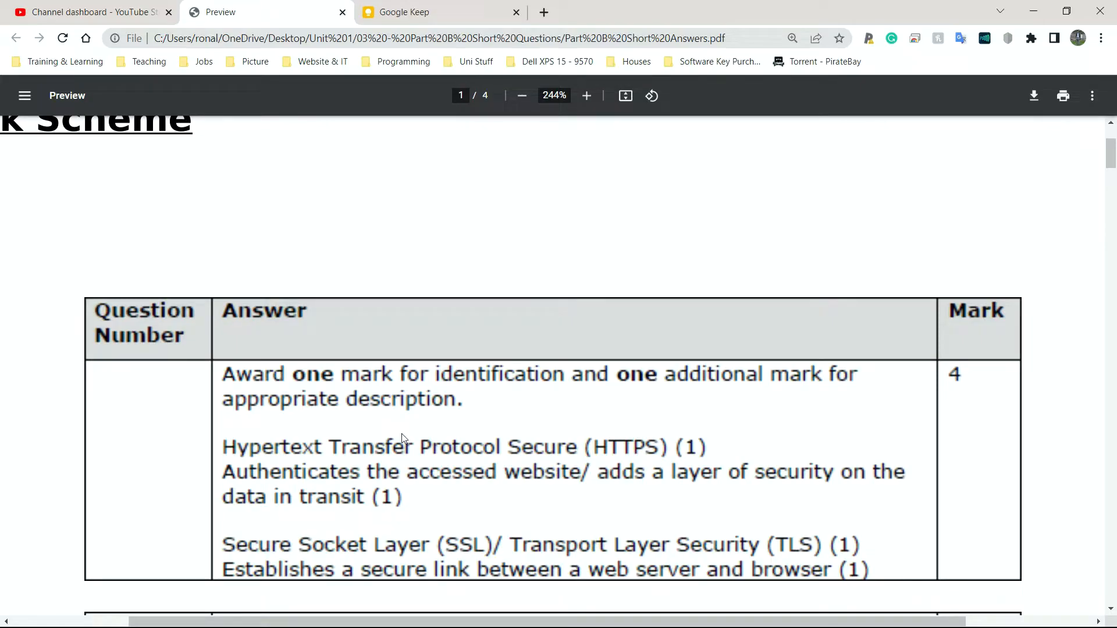
pyautogui.moveTo(391, 456)
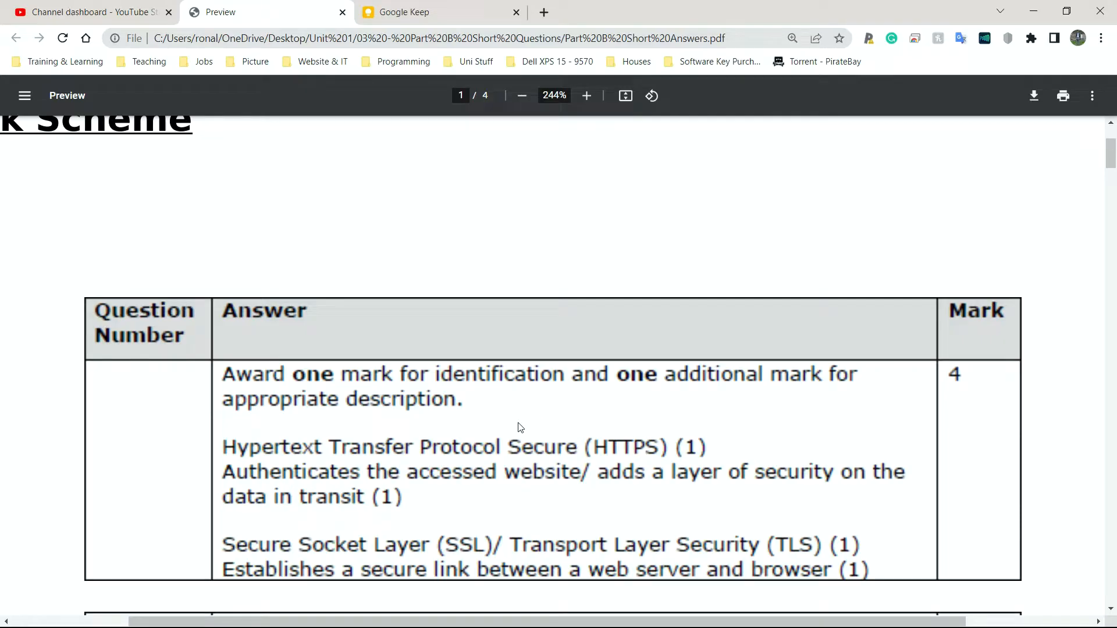
pyautogui.moveTo(571, 449)
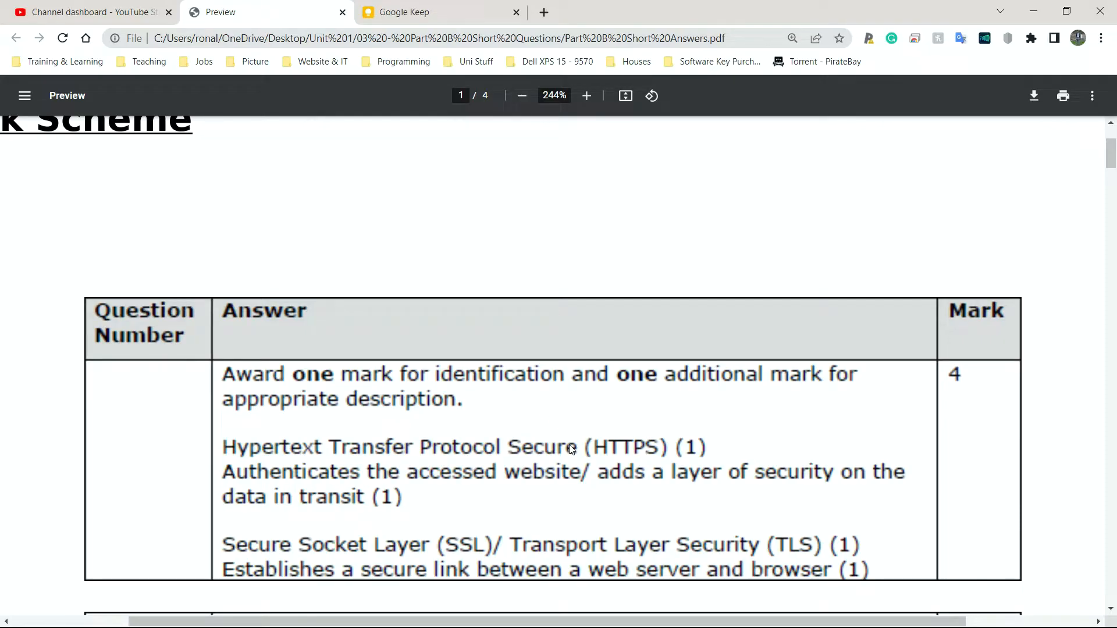
pyautogui.moveTo(232, 547)
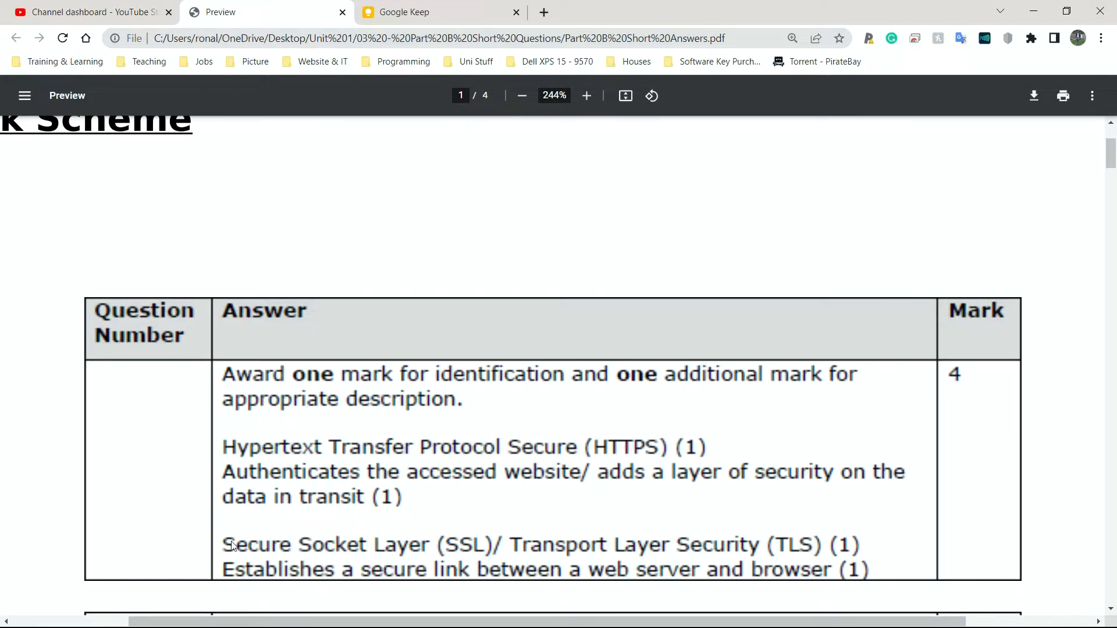
pyautogui.moveTo(412, 553)
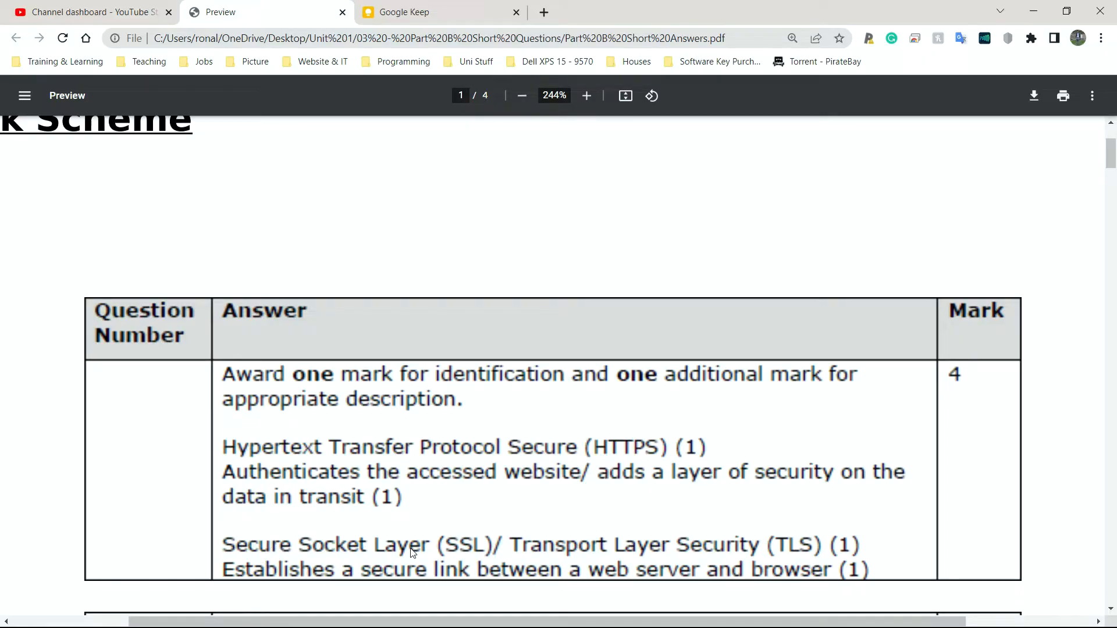
pyautogui.moveTo(602, 518)
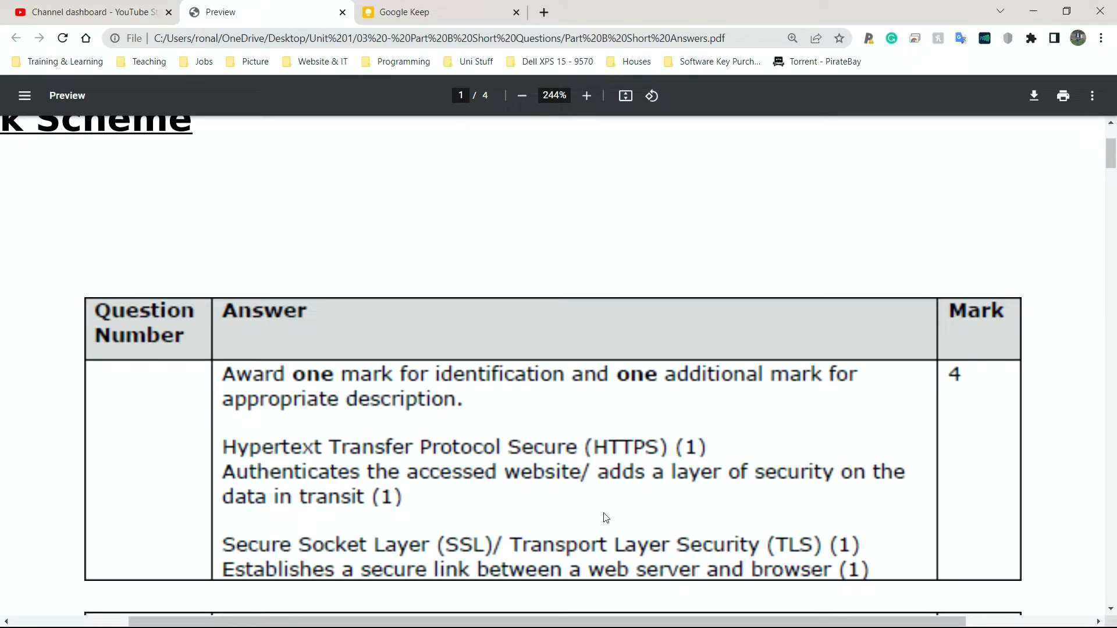
pyautogui.moveTo(421, 480)
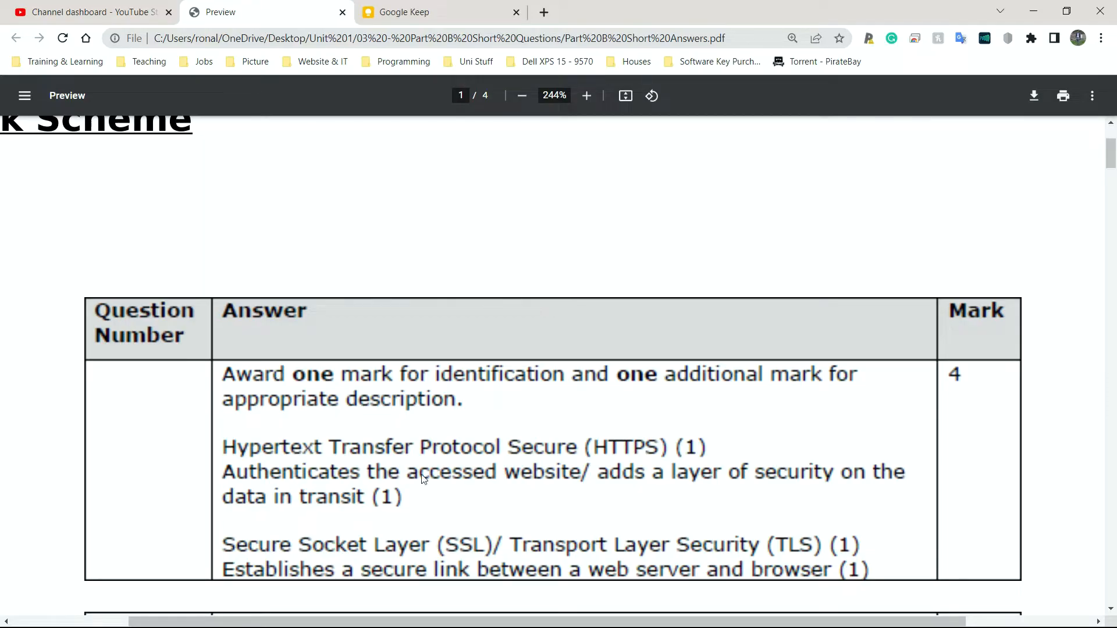
pyautogui.moveTo(639, 490)
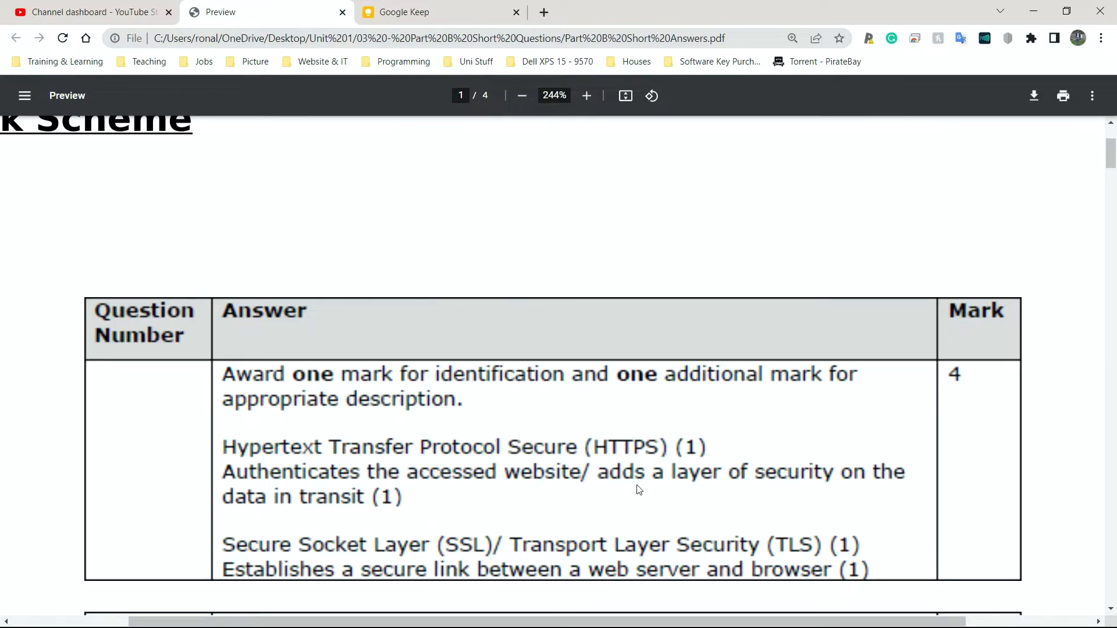
pyautogui.moveTo(803, 487)
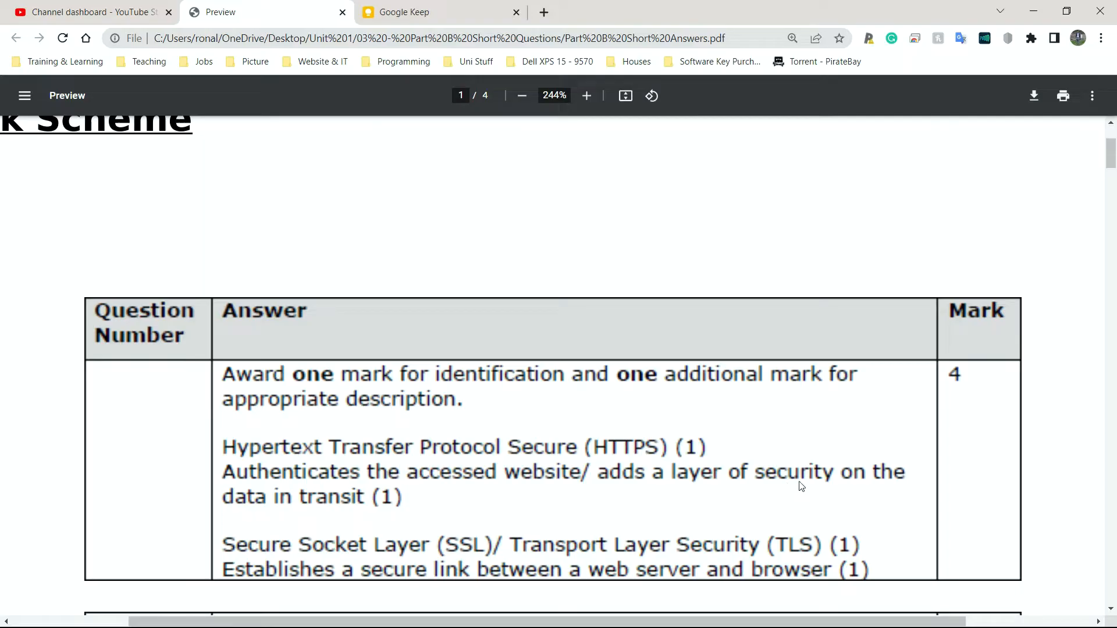
pyautogui.moveTo(789, 459)
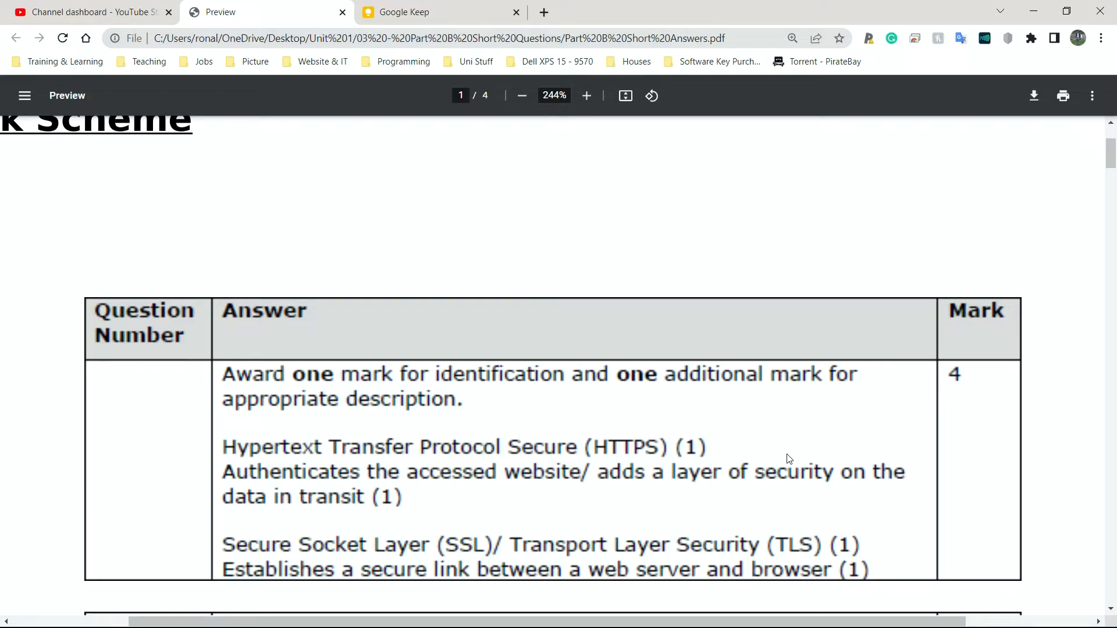
pyautogui.moveTo(363, 521)
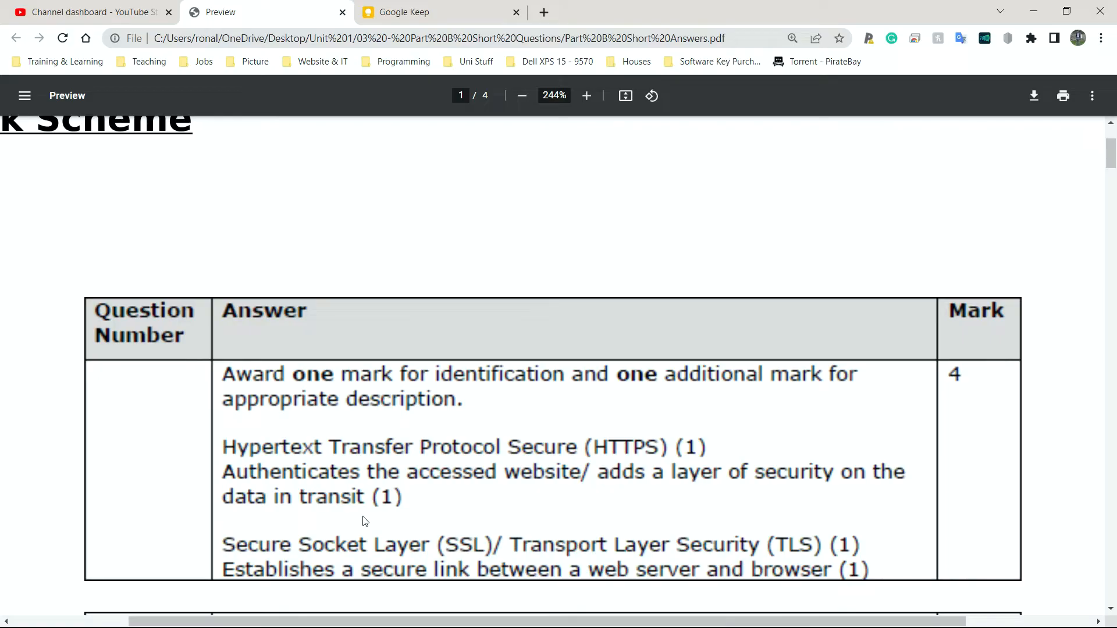
pyautogui.moveTo(388, 546)
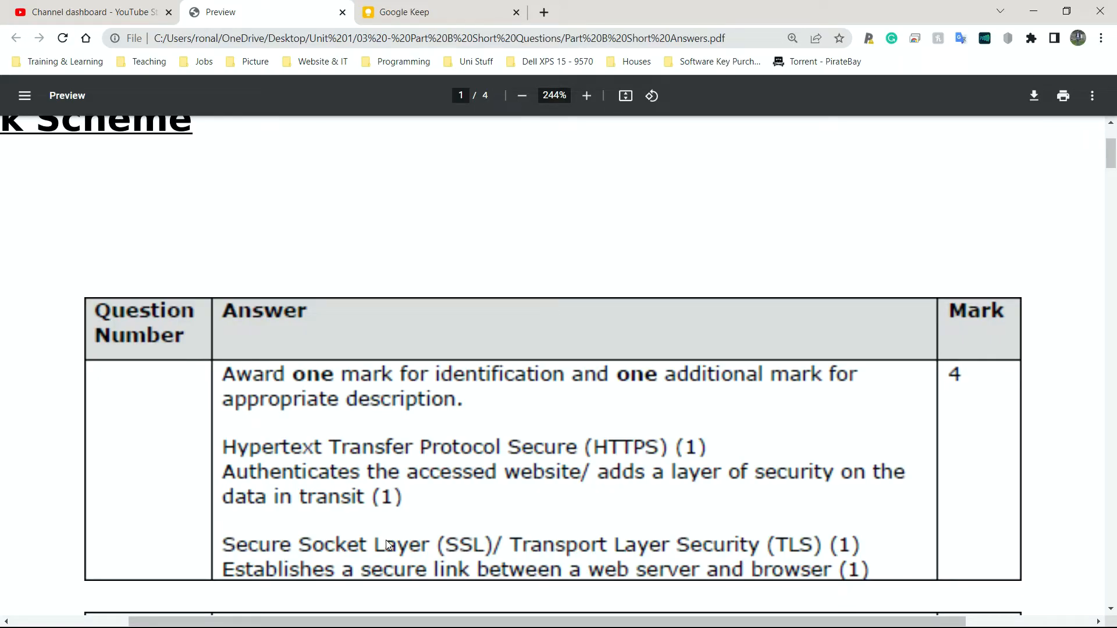
pyautogui.moveTo(526, 582)
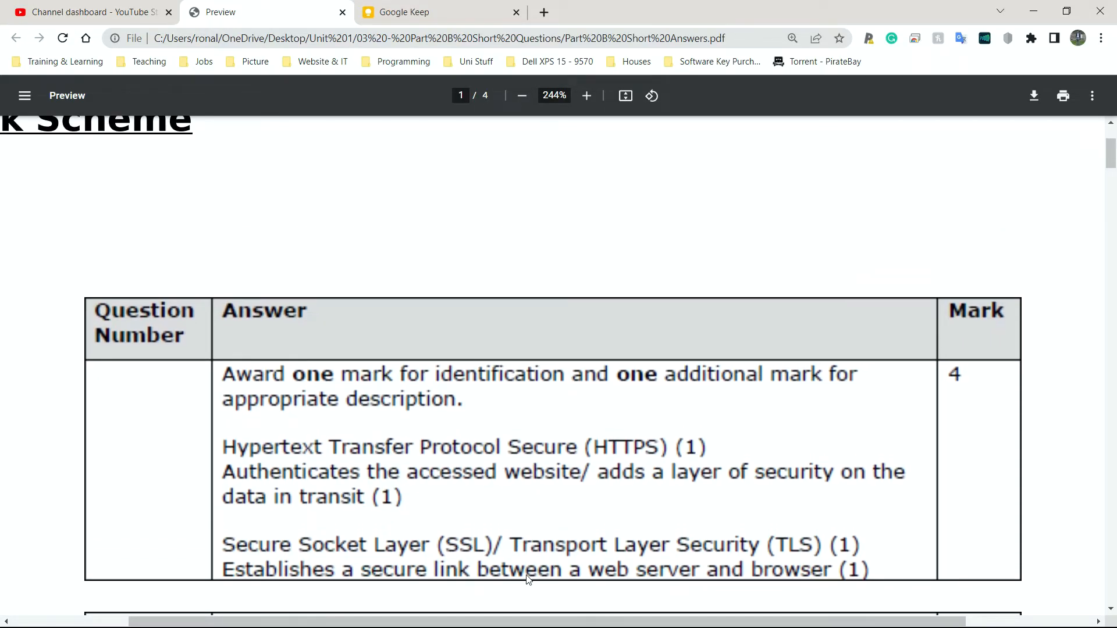
pyautogui.moveTo(634, 587)
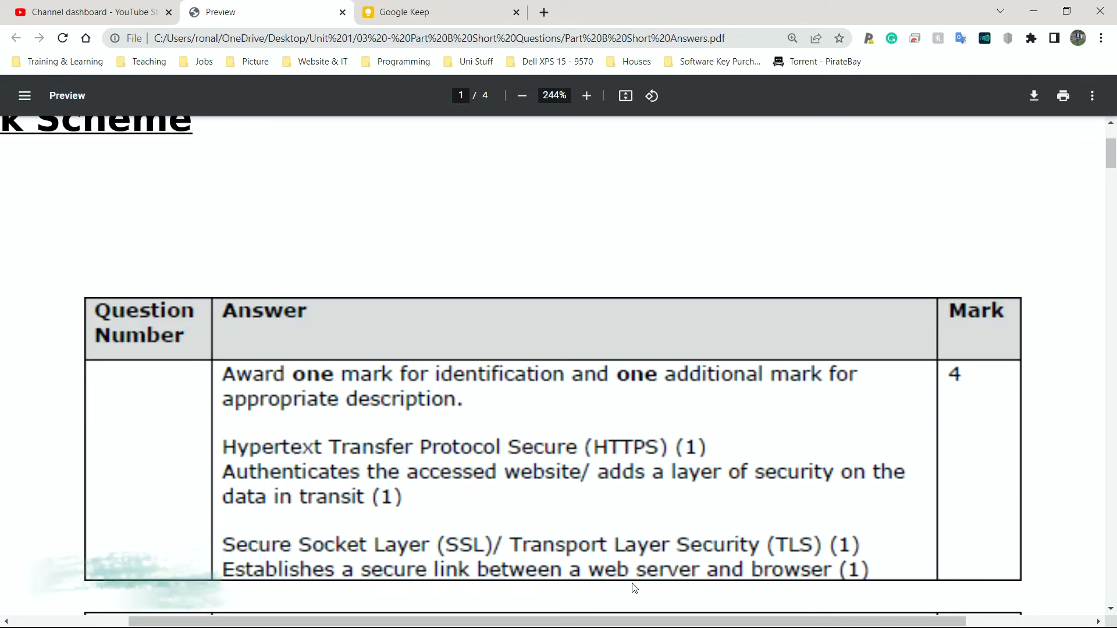
pyautogui.moveTo(342, 449)
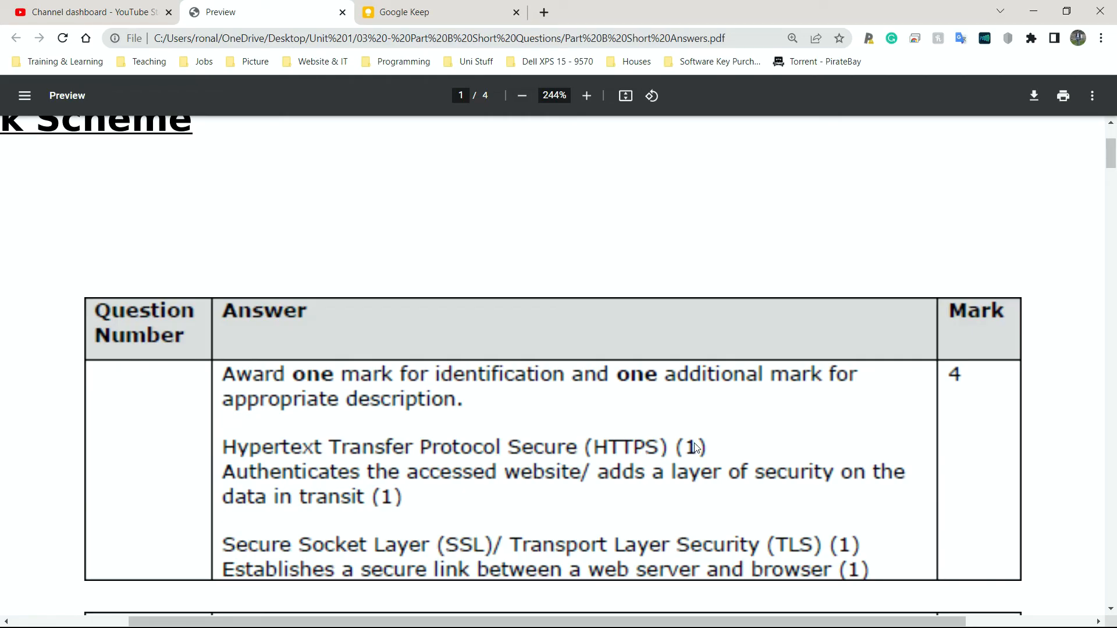
pyautogui.moveTo(430, 519)
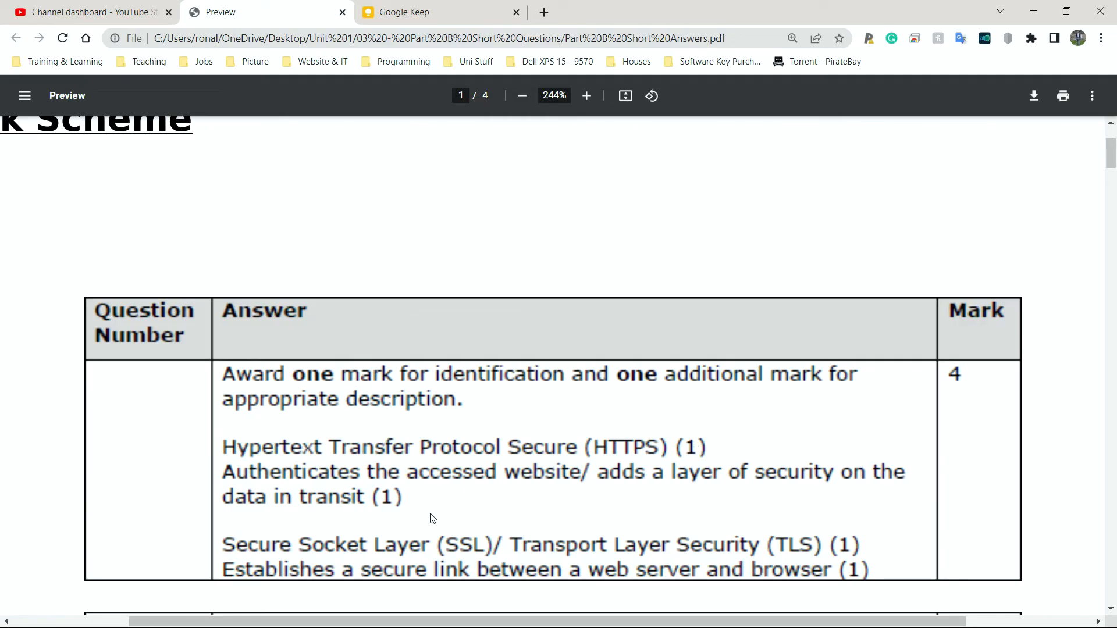
pyautogui.moveTo(313, 480)
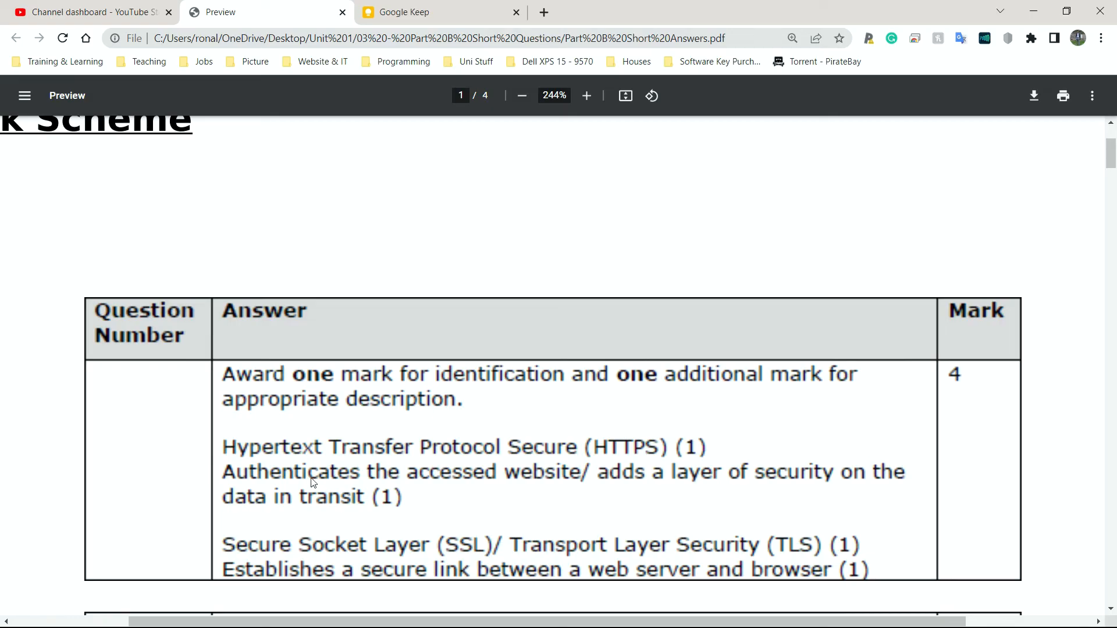
pyautogui.moveTo(368, 545)
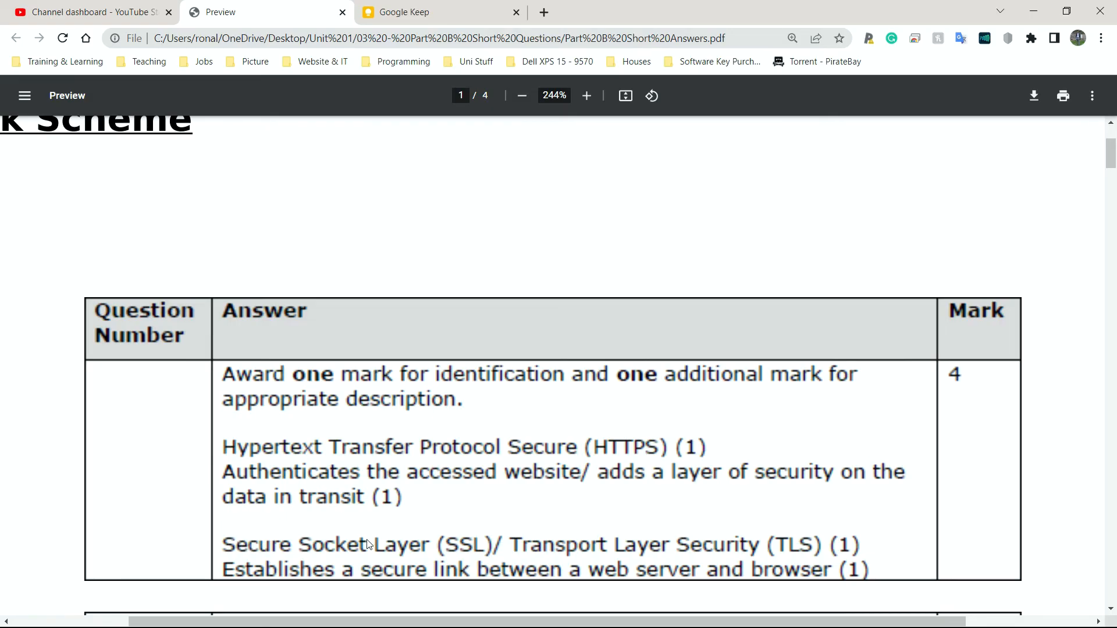
pyautogui.moveTo(422, 540)
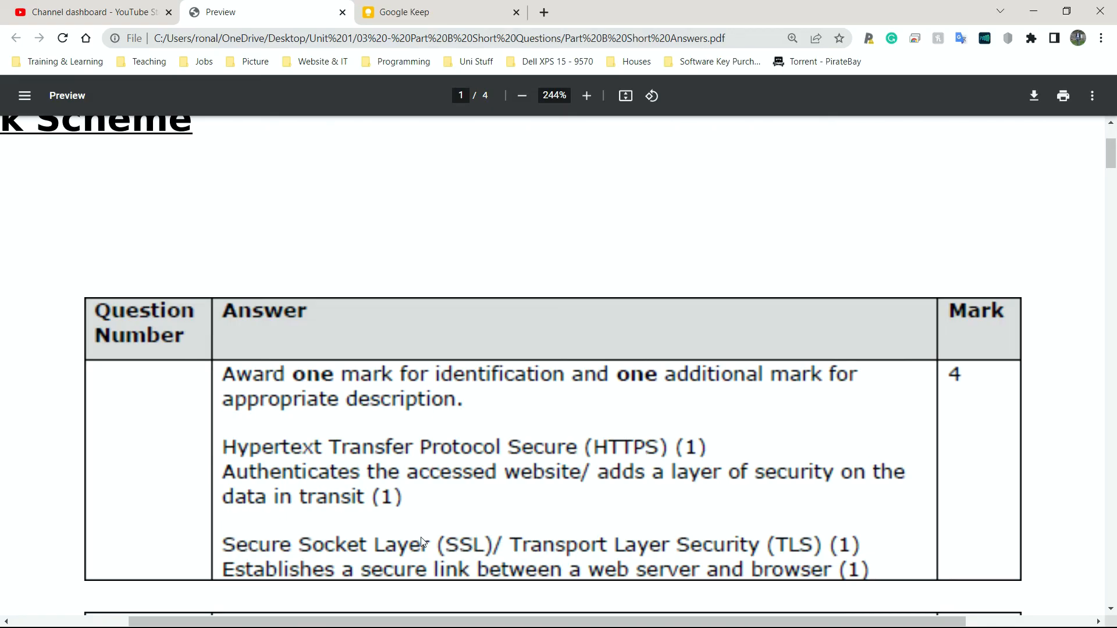
pyautogui.moveTo(370, 568)
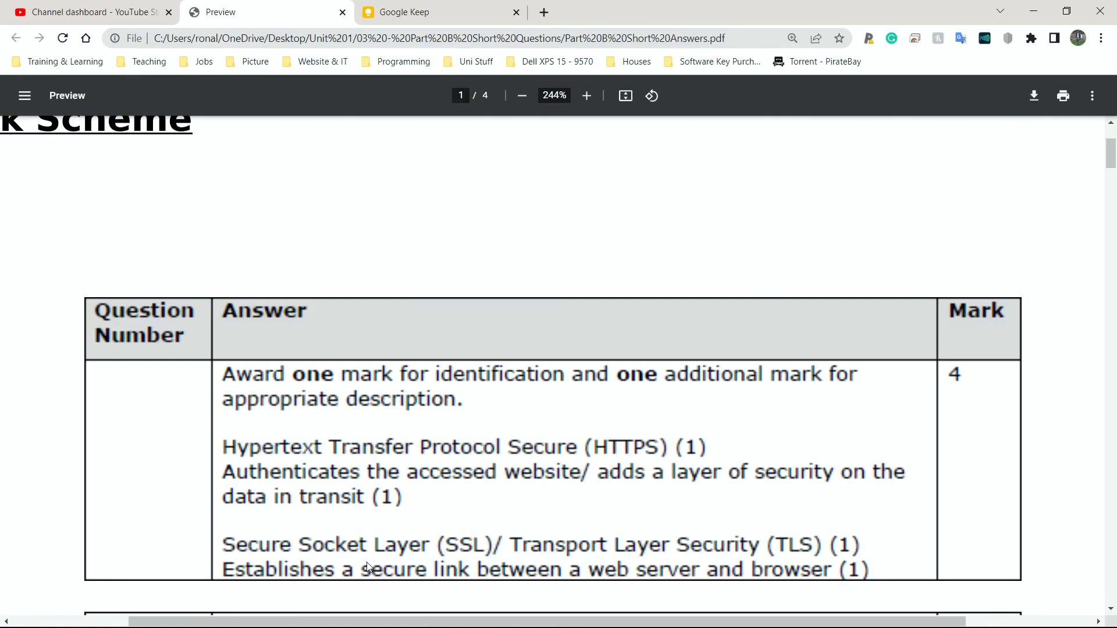